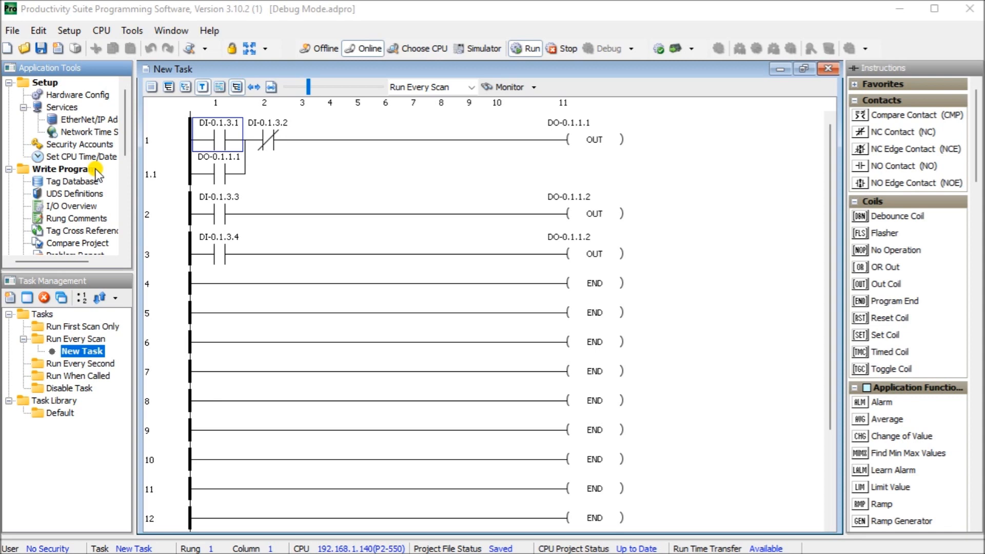
mouse_move(616, 164)
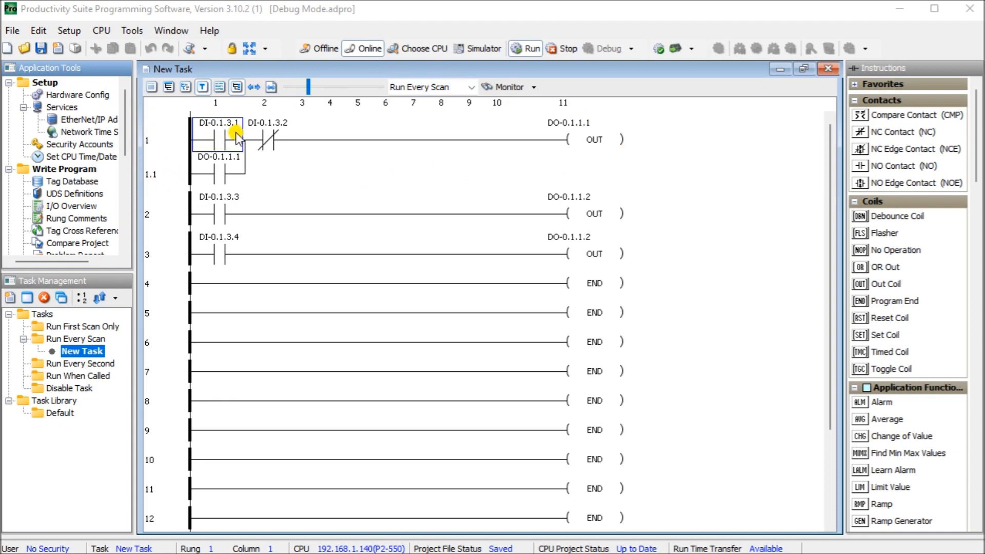
mouse_move(208, 138)
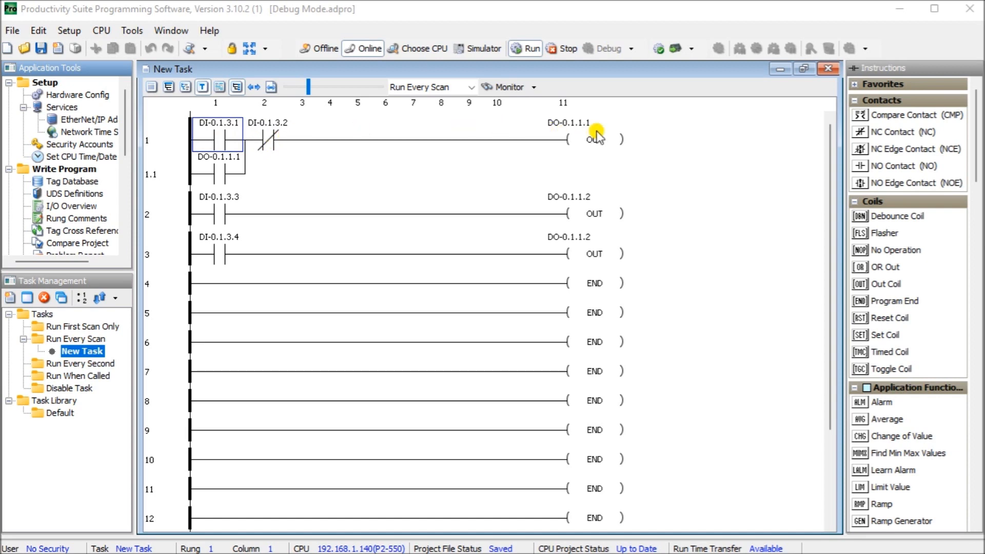
mouse_move(291, 132)
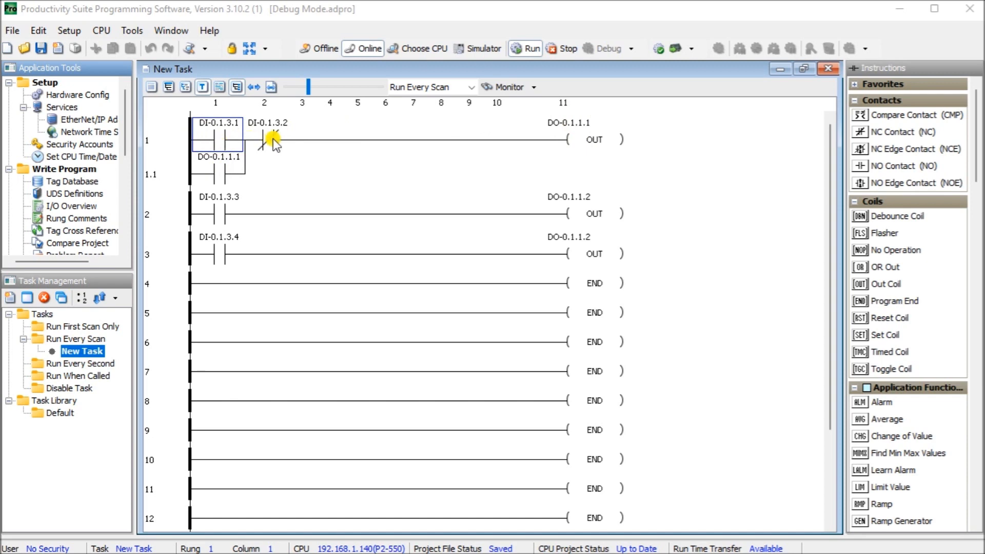
- Enable Monitor on the ladder toolbar to display live contact and coil states
left_click(266, 139)
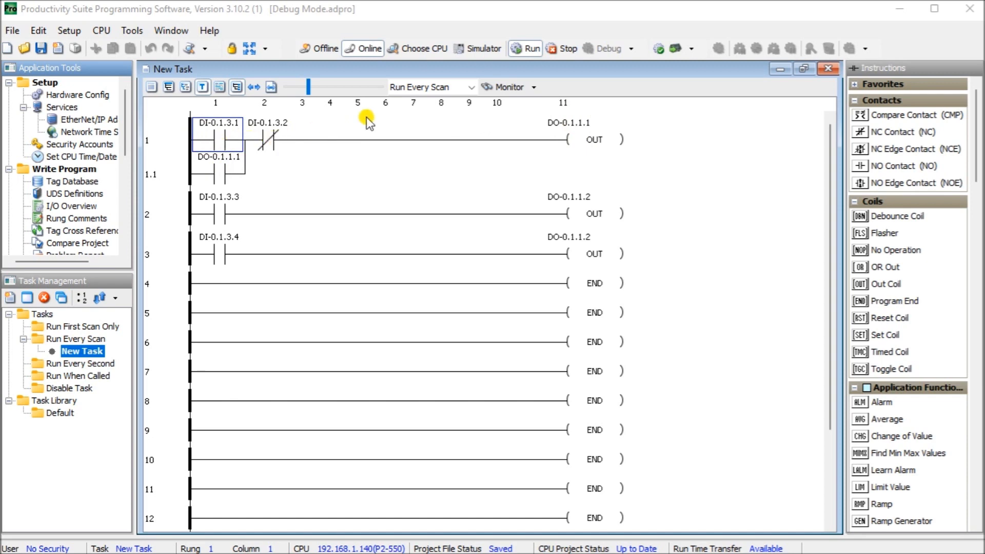
mouse_move(301, 515)
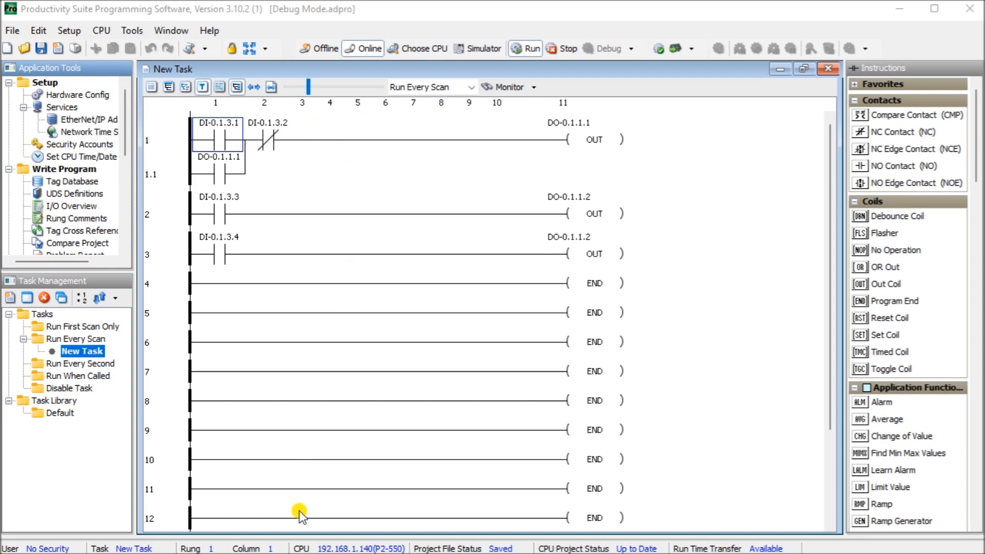
mouse_move(393, 33)
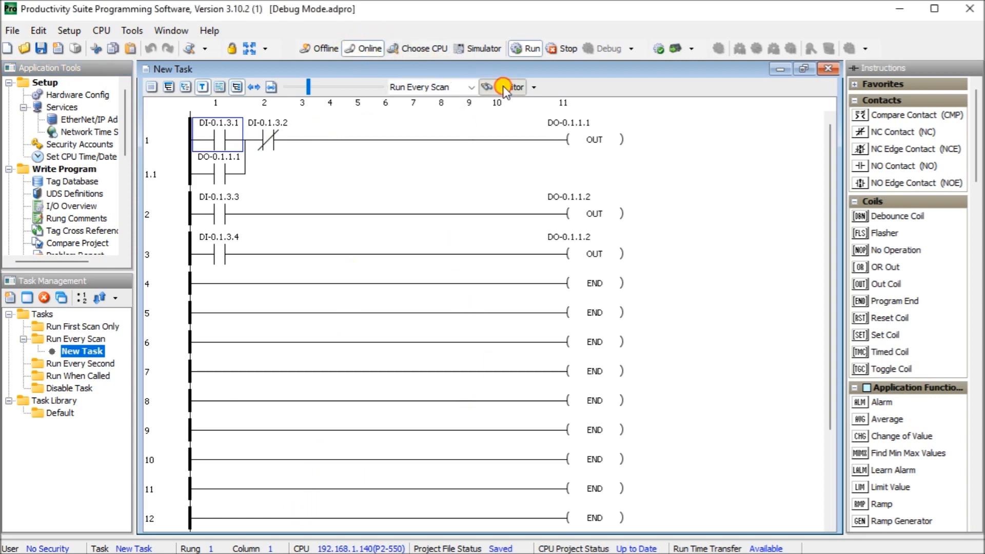
left_click(488, 86)
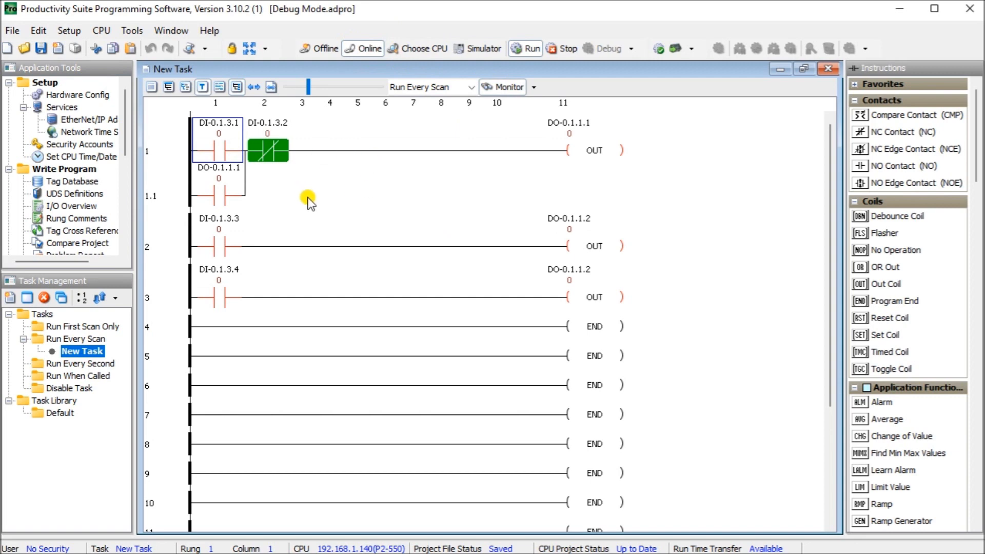
mouse_move(520, 48)
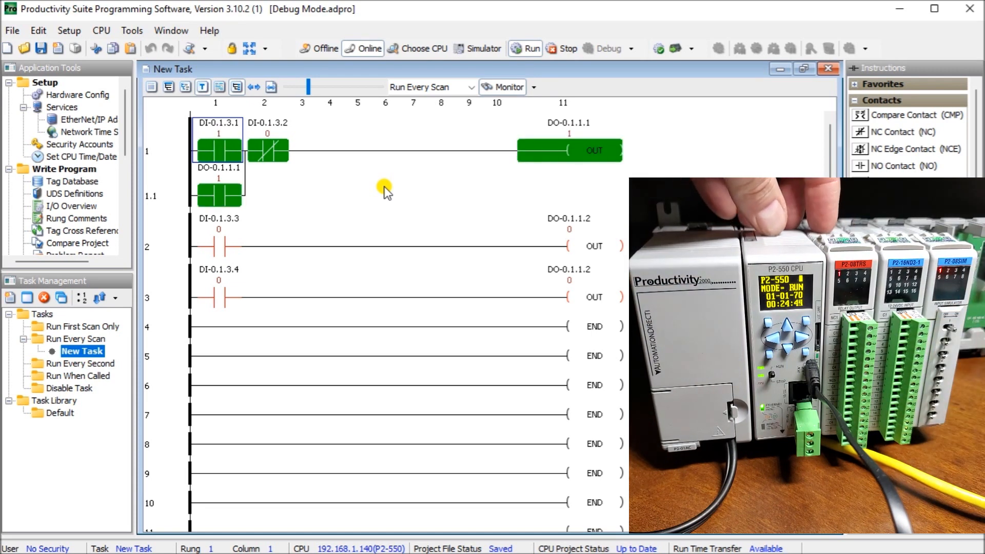
mouse_move(555, 137)
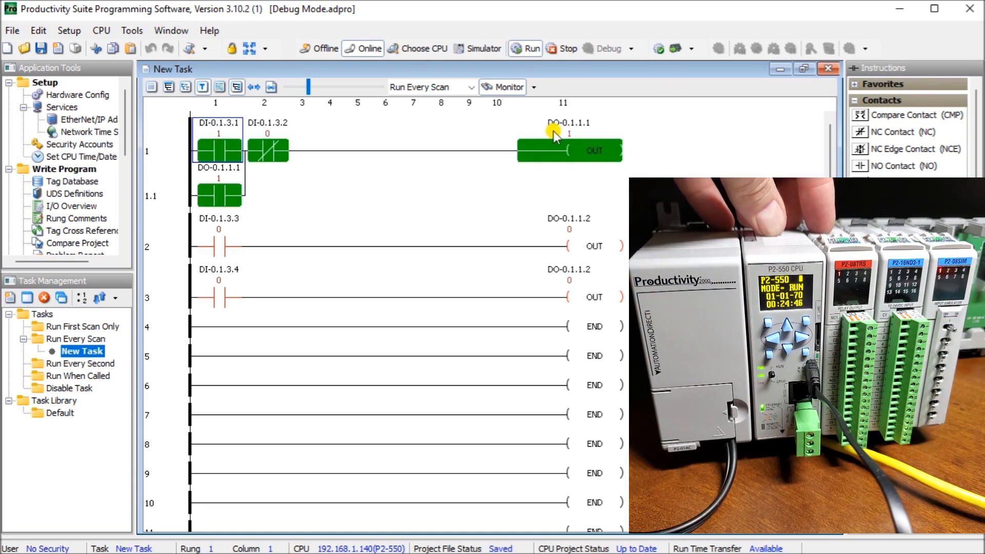
mouse_move(519, 192)
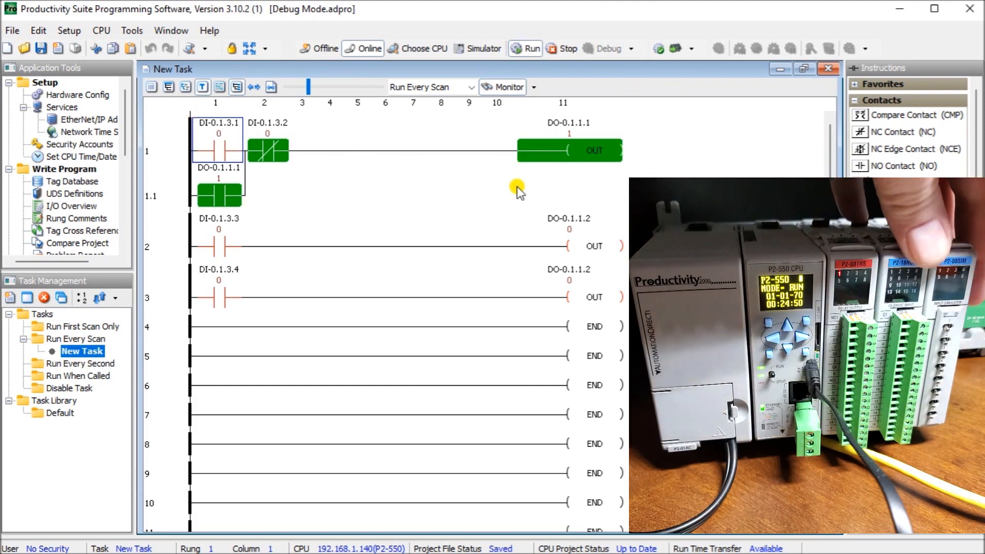
mouse_move(380, 195)
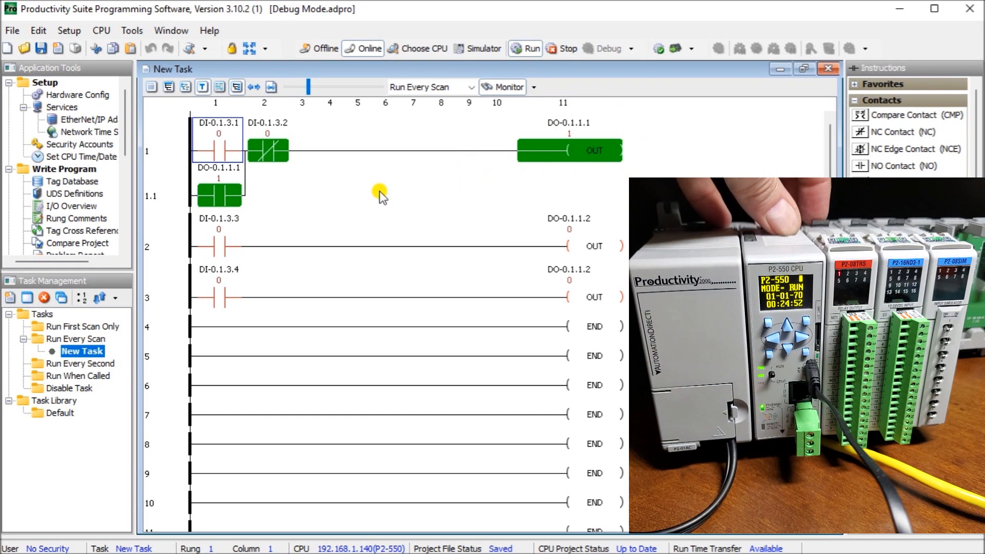
mouse_move(353, 190)
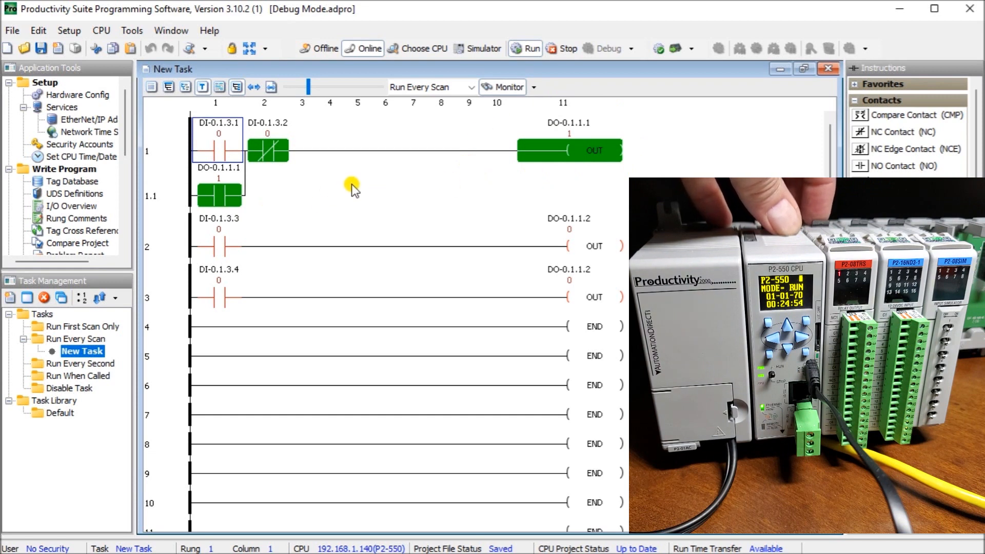
mouse_move(343, 192)
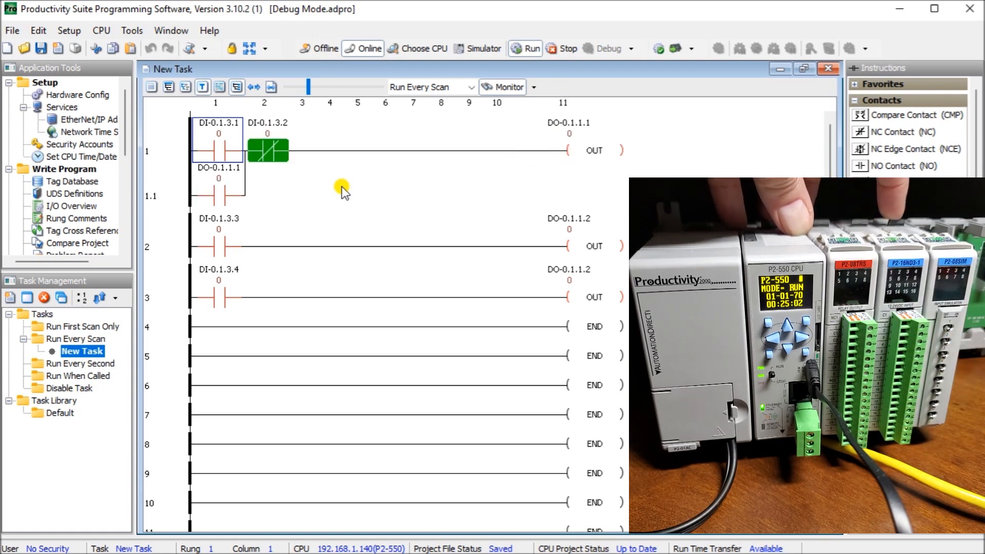
mouse_move(275, 209)
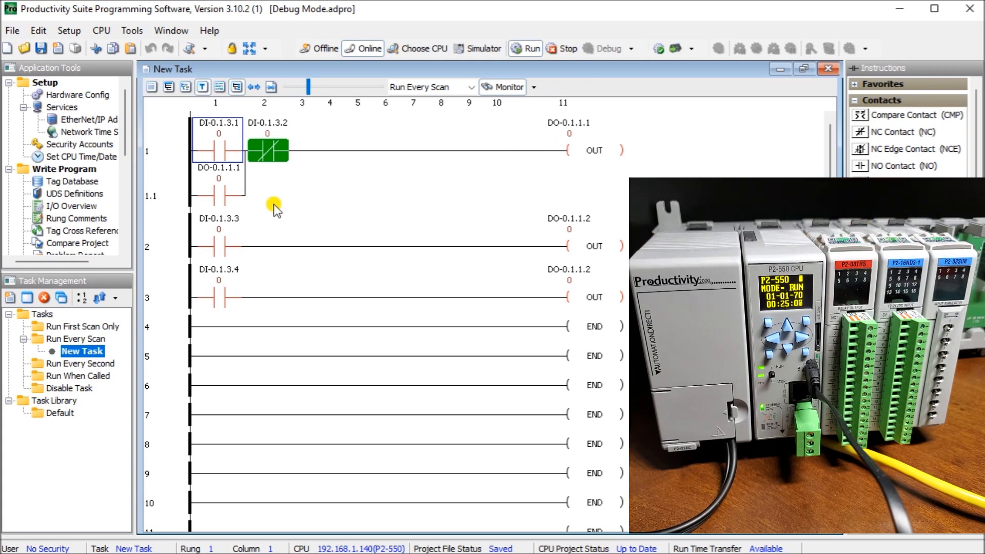
mouse_move(271, 233)
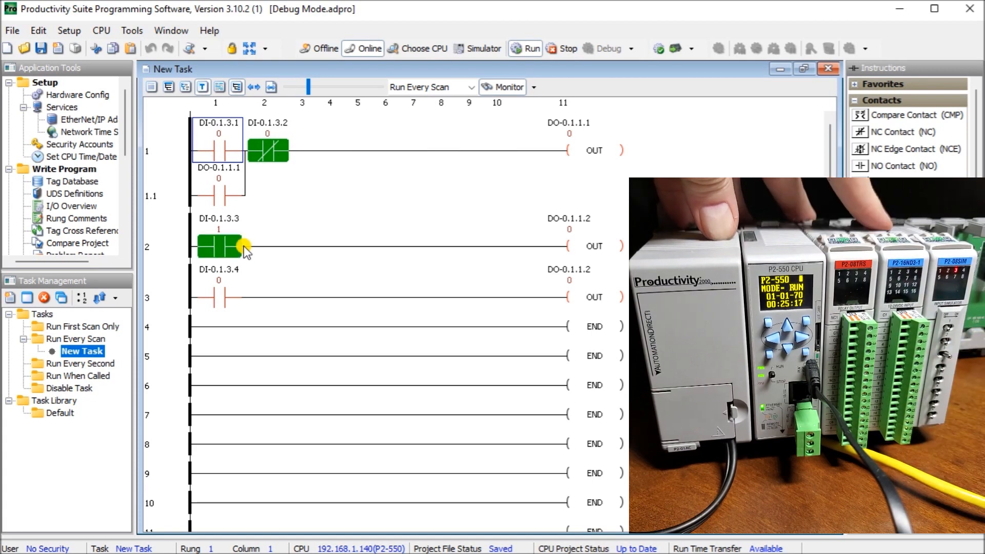
mouse_move(525, 260)
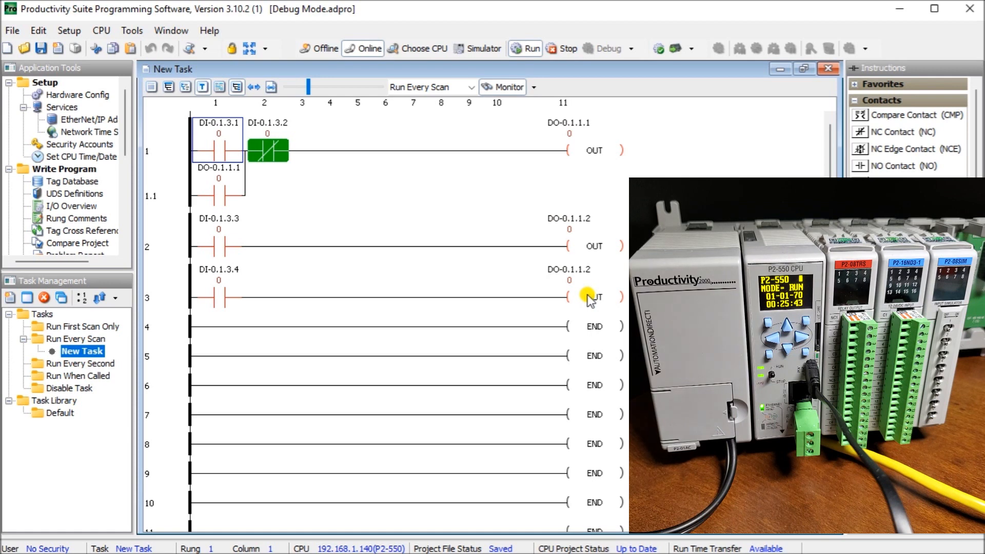
mouse_move(516, 195)
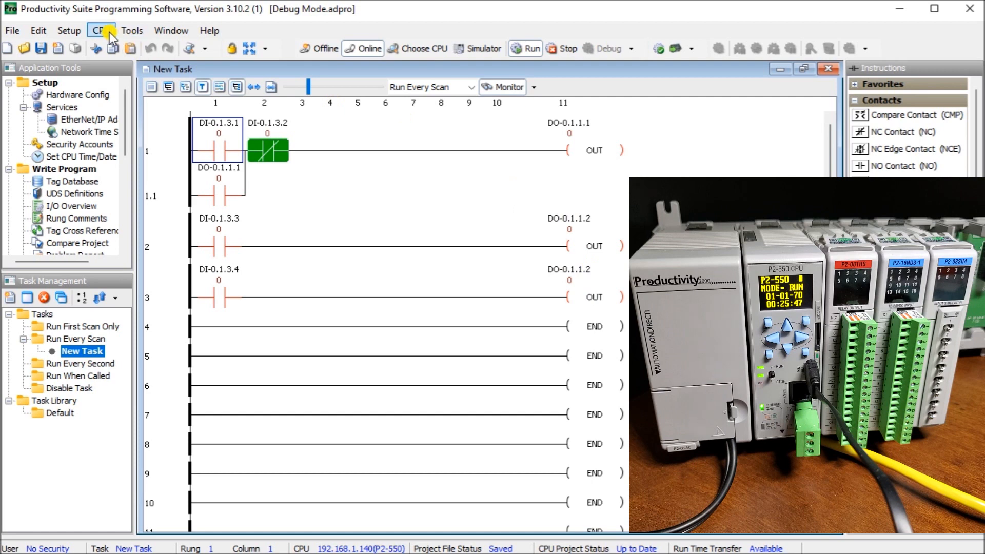
- Request the average CPU scan time from the CPU menu's Get CPU Scan Time command
left_click(101, 30)
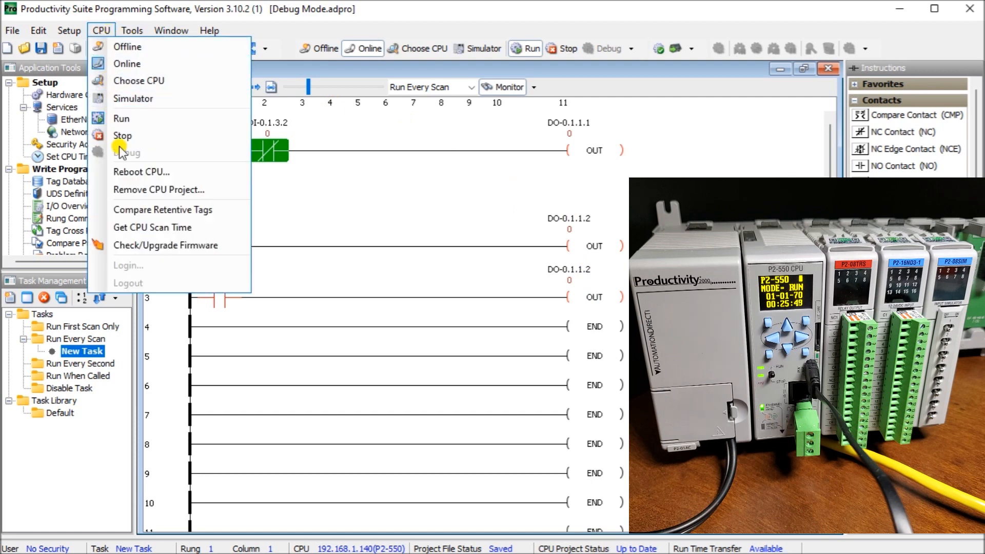
left_click(152, 228)
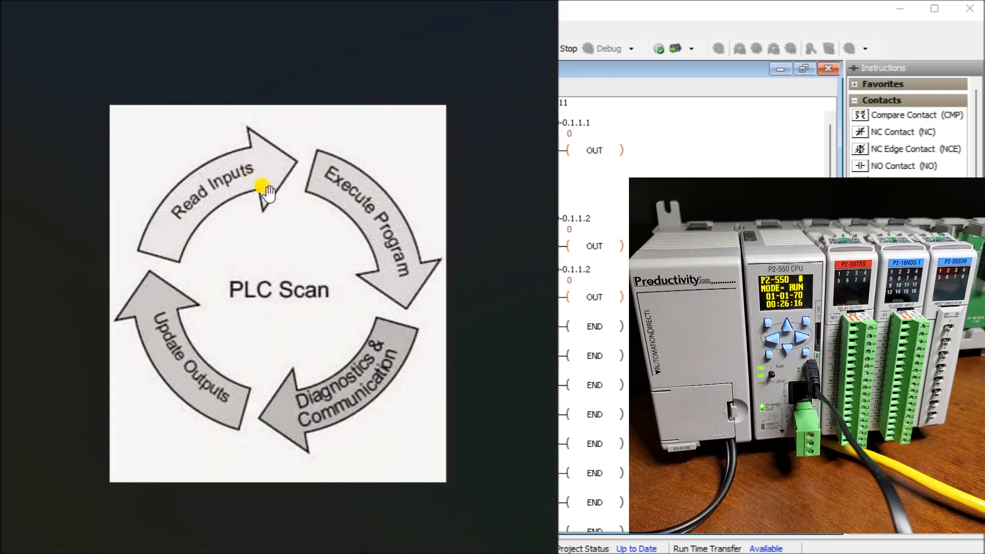
mouse_move(387, 283)
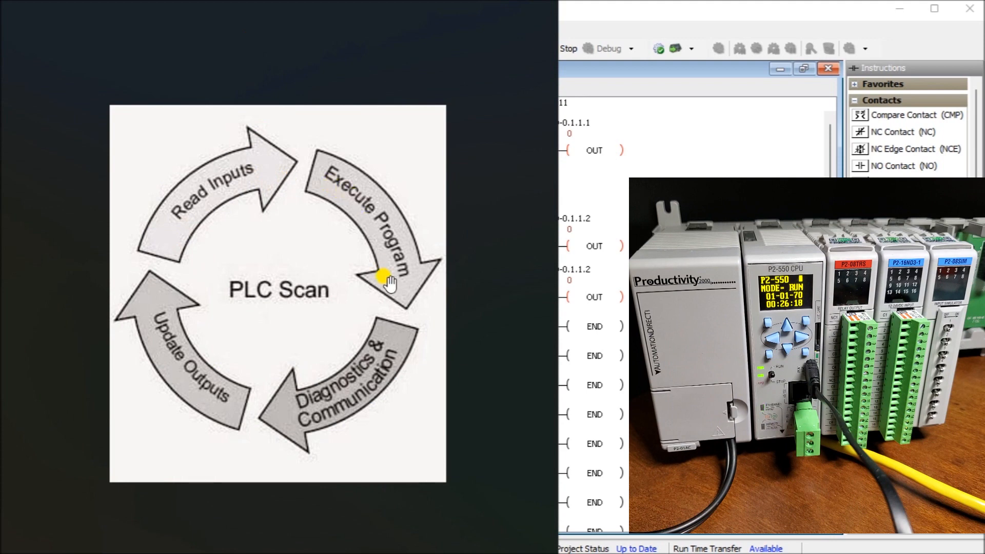
mouse_move(309, 420)
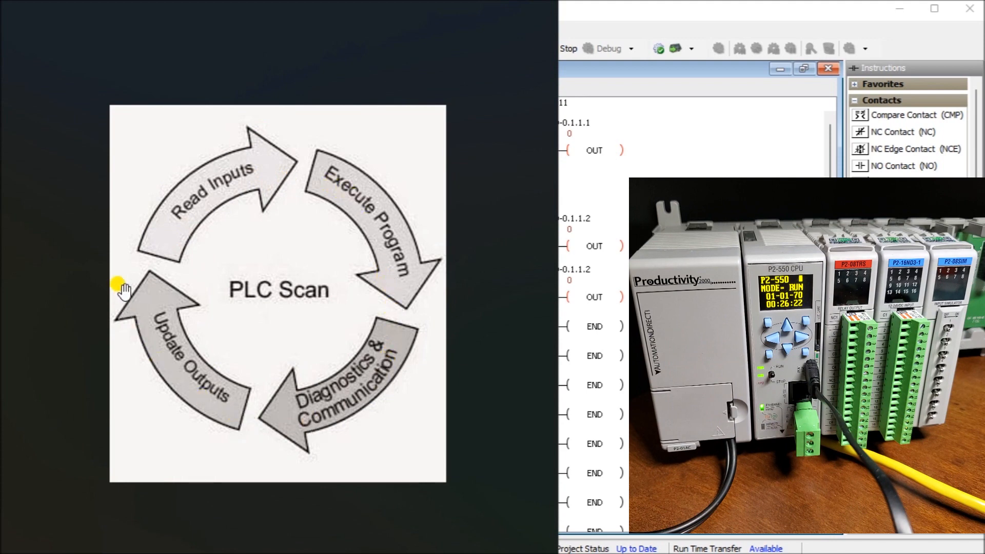
mouse_move(184, 435)
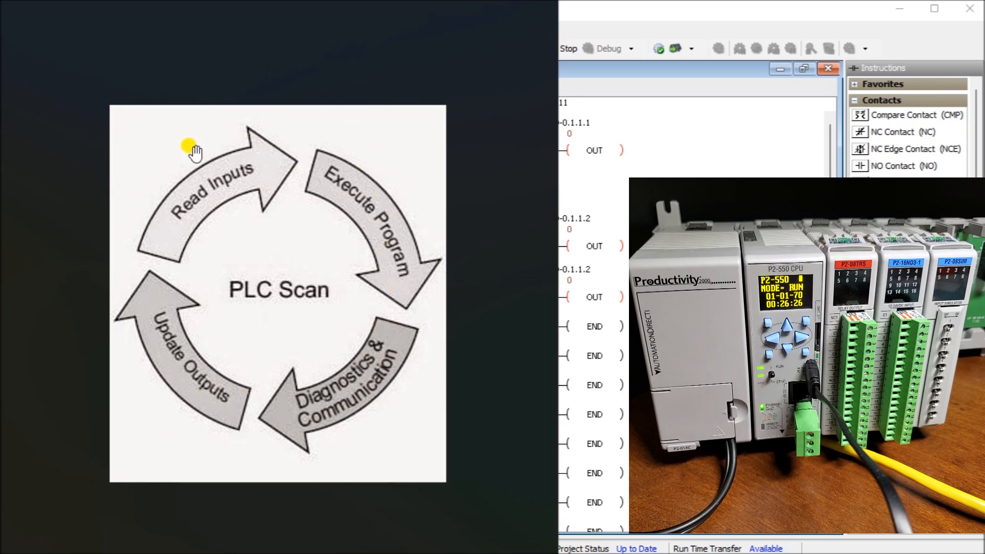
mouse_move(406, 327)
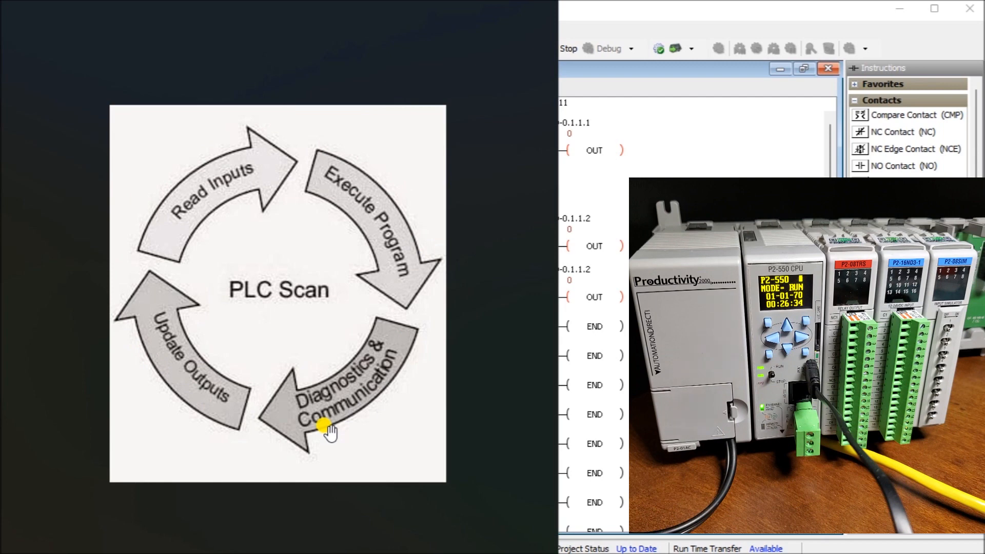
mouse_move(226, 251)
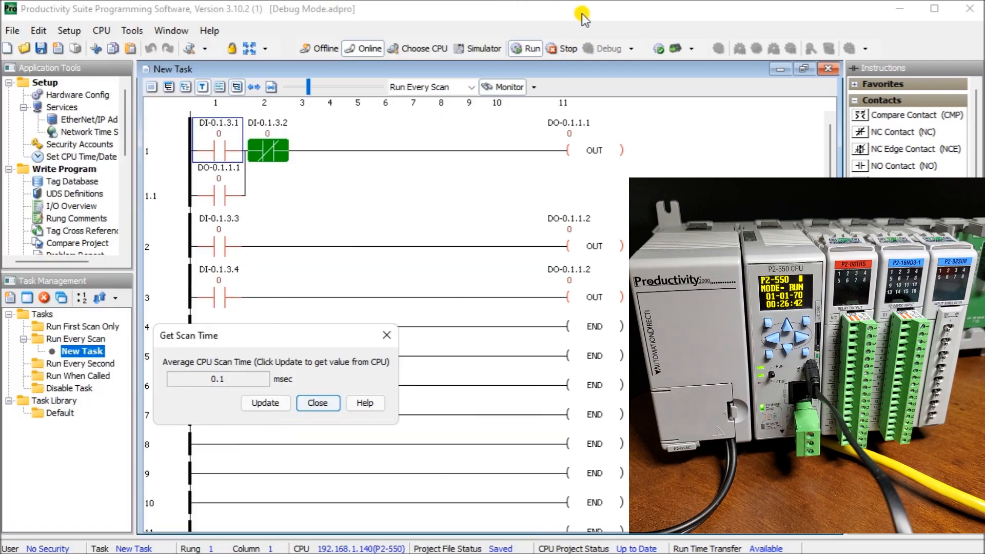
left_click(317, 402)
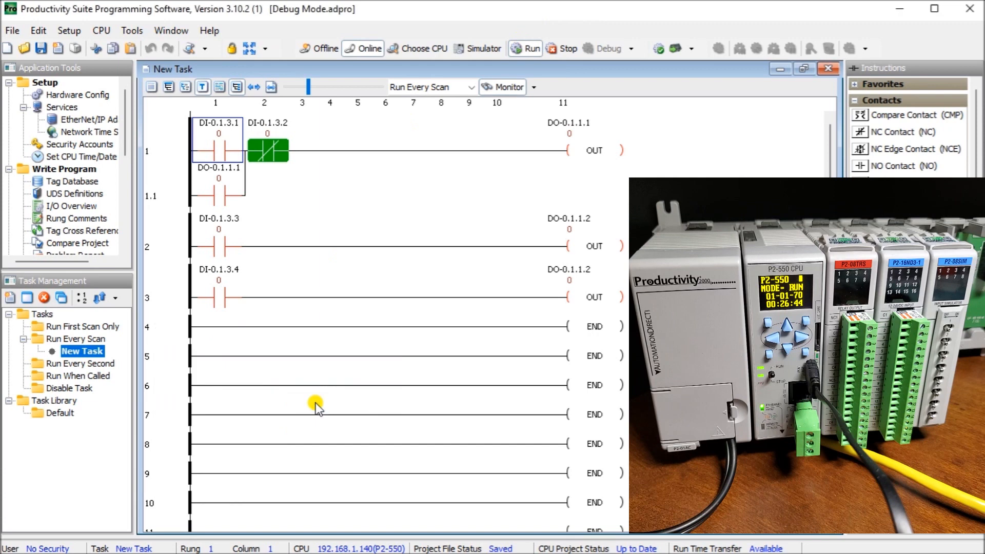
mouse_move(337, 245)
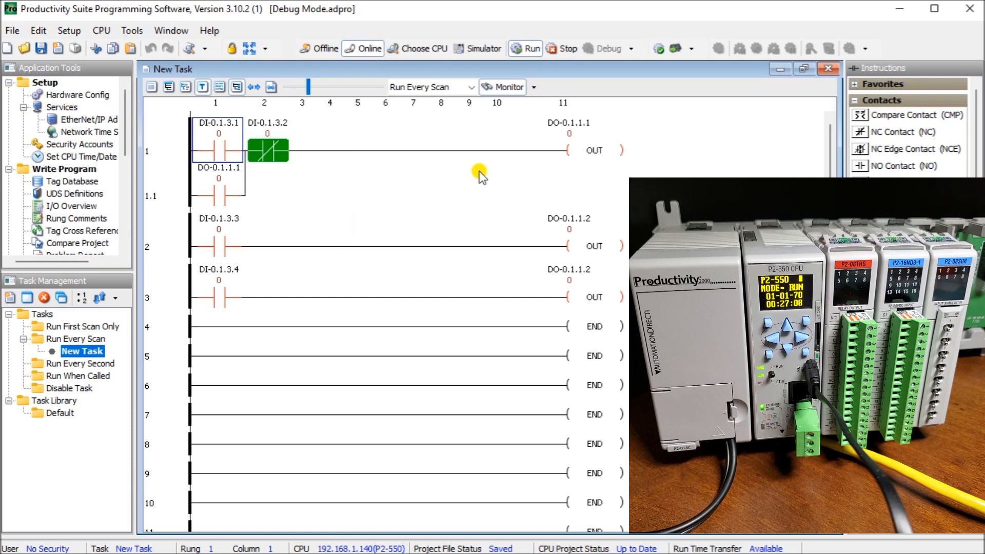
mouse_move(513, 131)
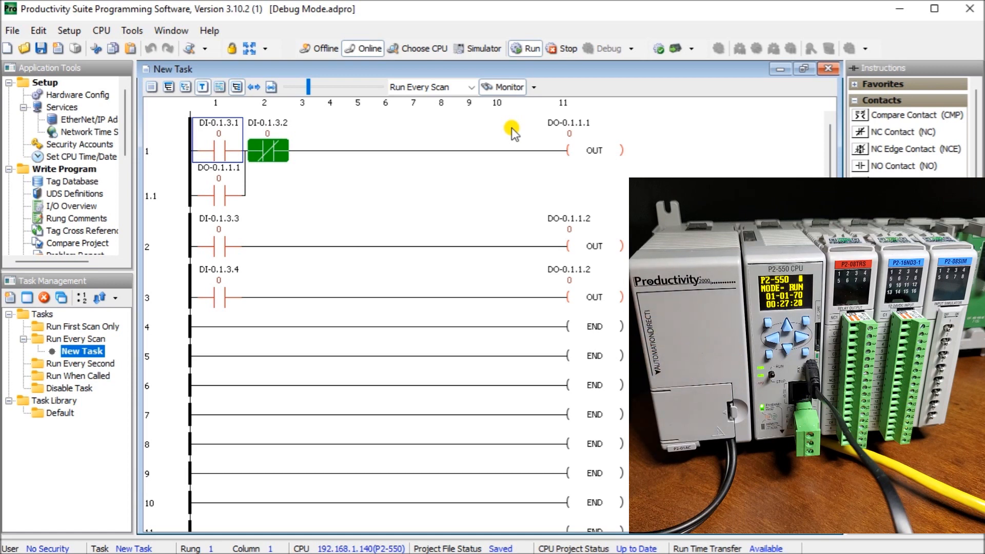
mouse_move(506, 86)
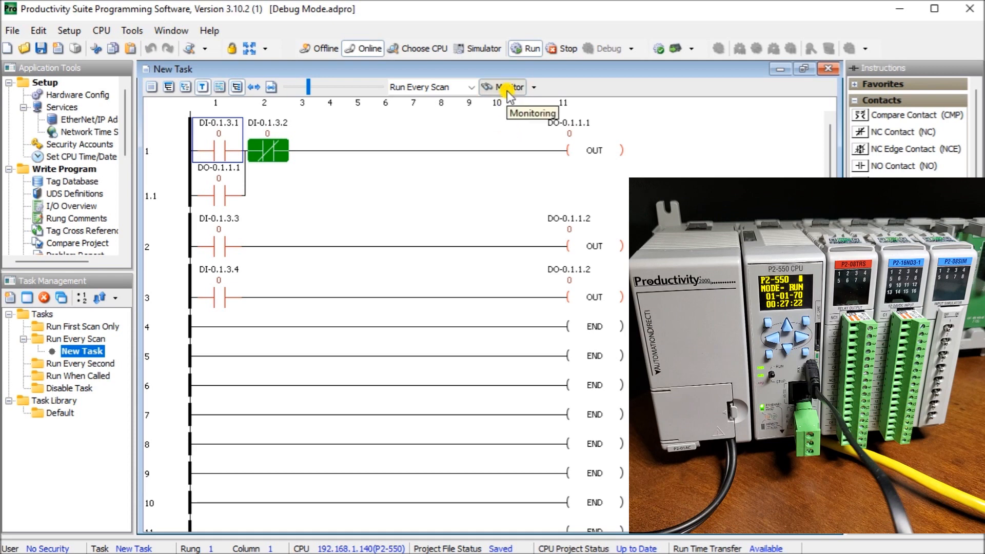
mouse_move(559, 49)
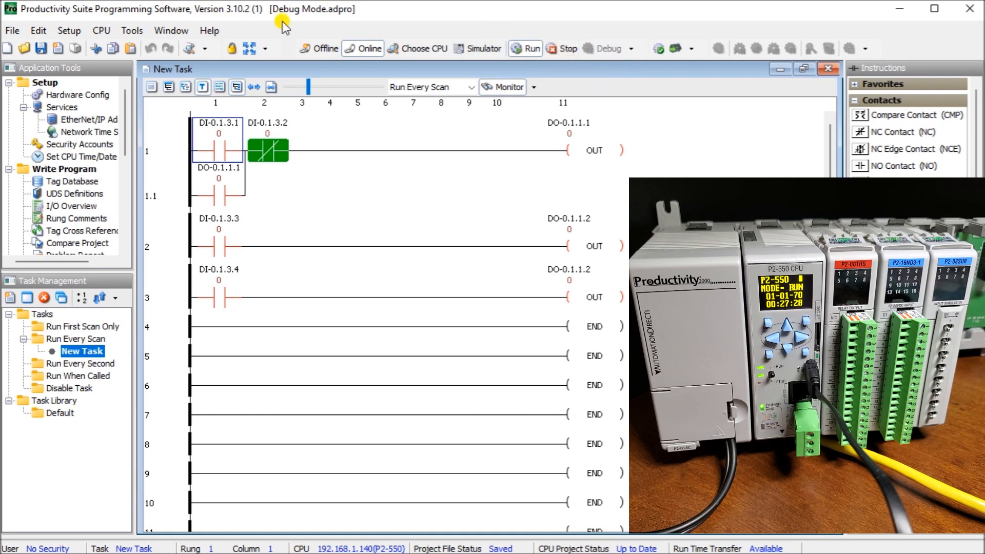
left_click(101, 30)
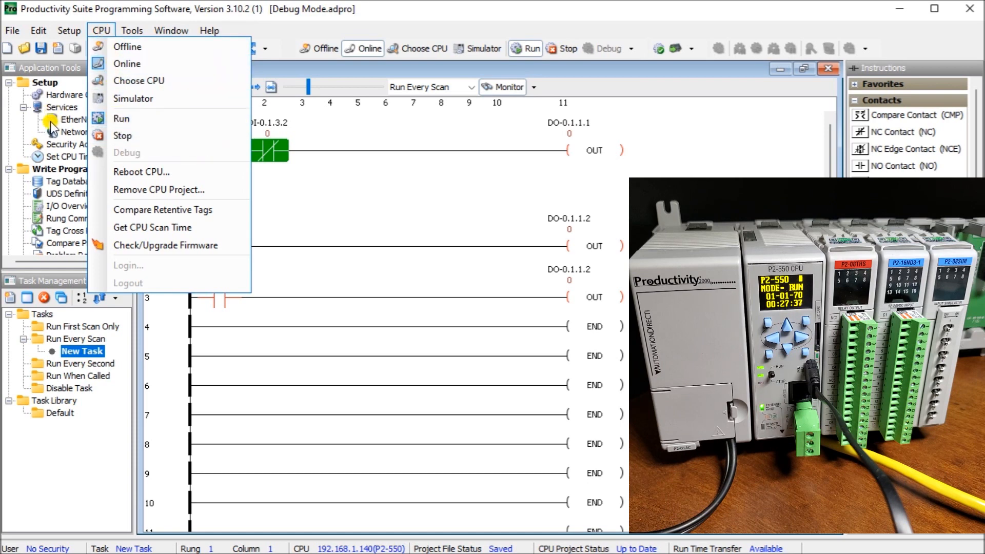
left_click(101, 30)
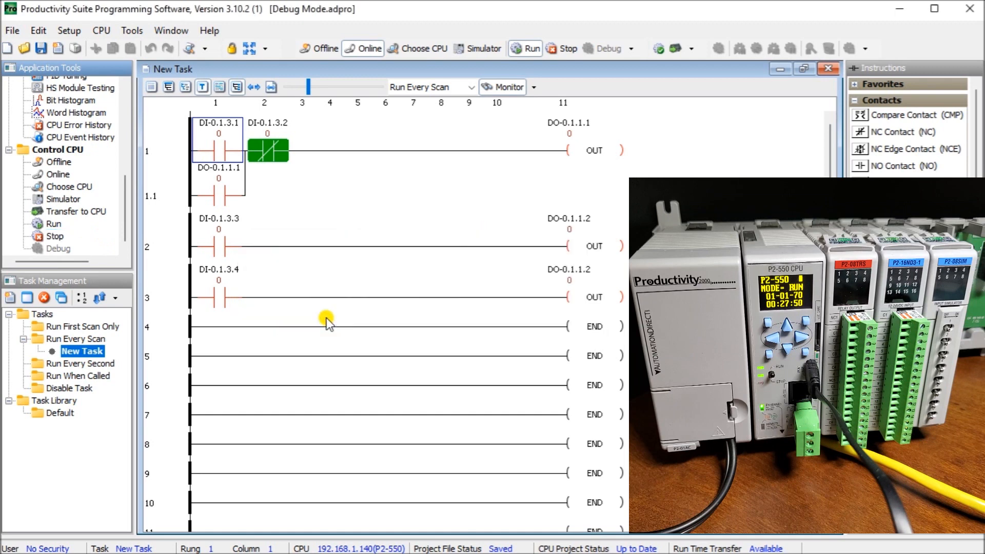
- Switch the P2-550 CPU from Run to Stop mode
left_click(561, 49)
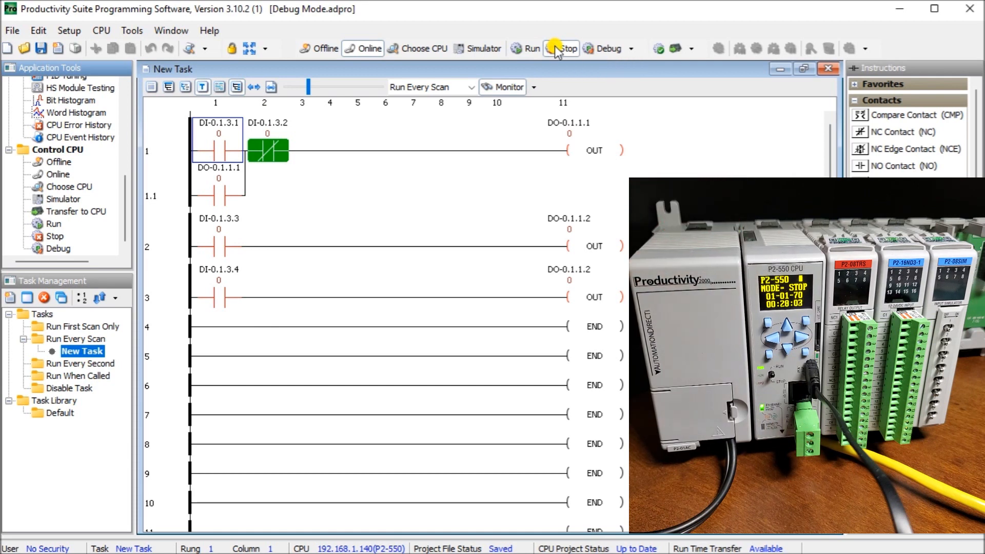
mouse_move(557, 49)
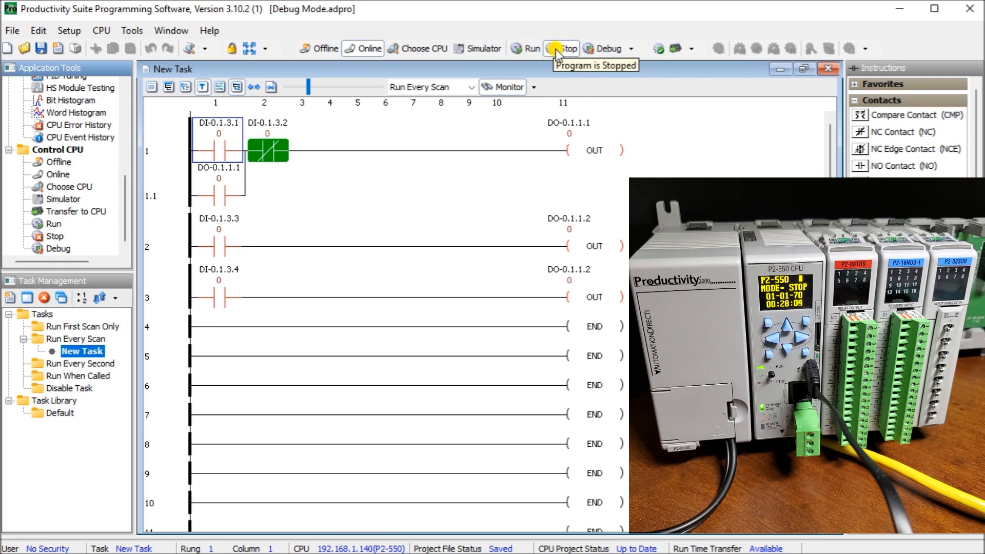
mouse_move(607, 52)
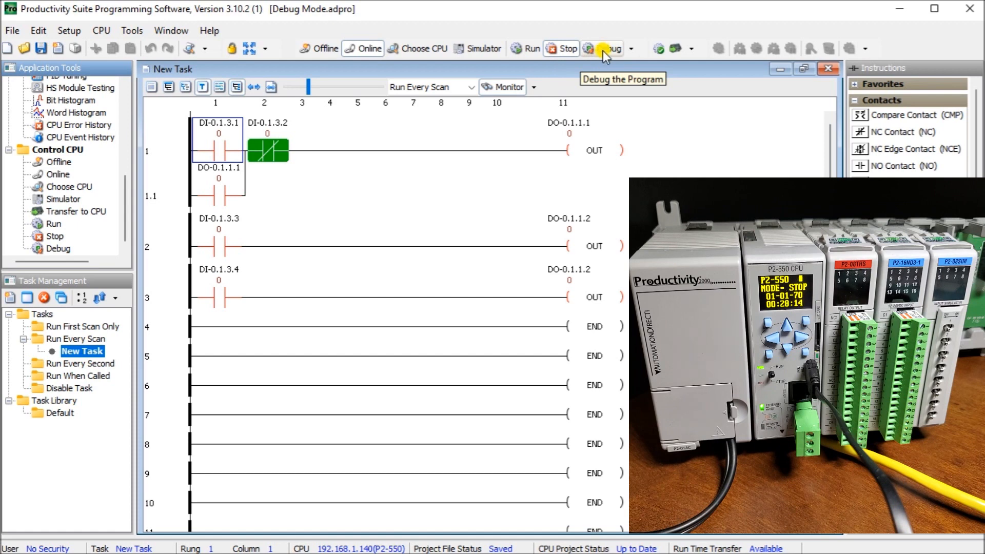
mouse_move(424, 66)
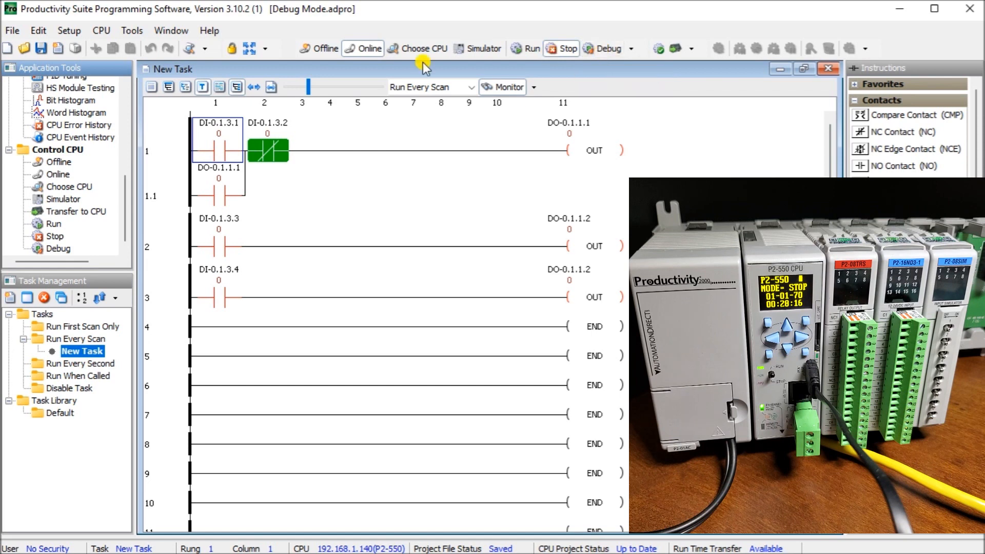
mouse_move(72, 150)
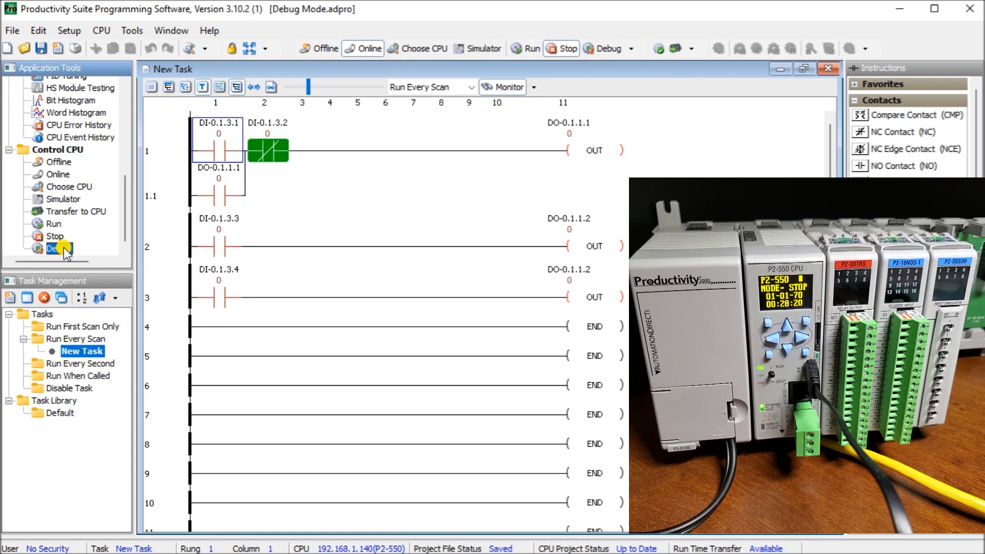
- Enter Debug from the CPU menu and single-step the rungs until DO-0.1.1.1 energizes
left_click(100, 30)
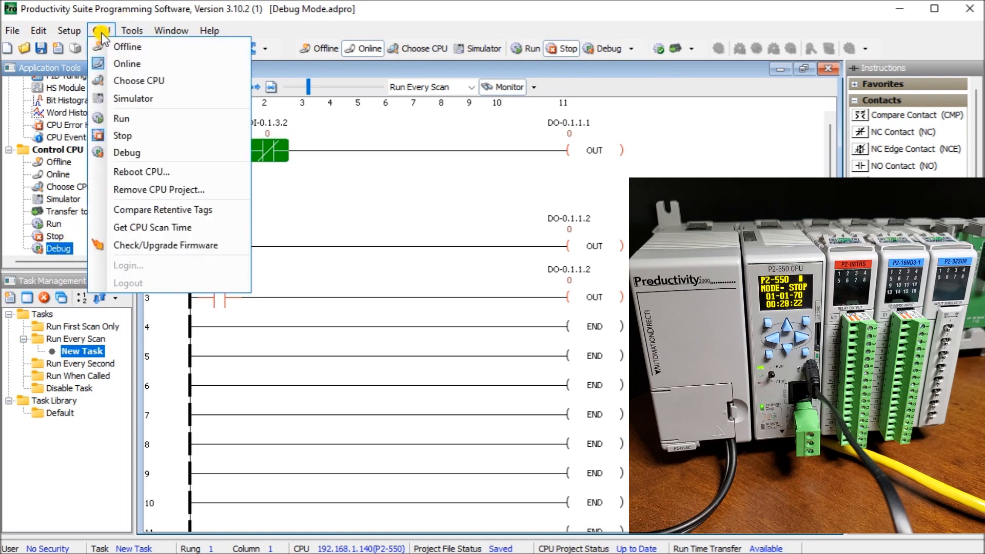
mouse_move(126, 153)
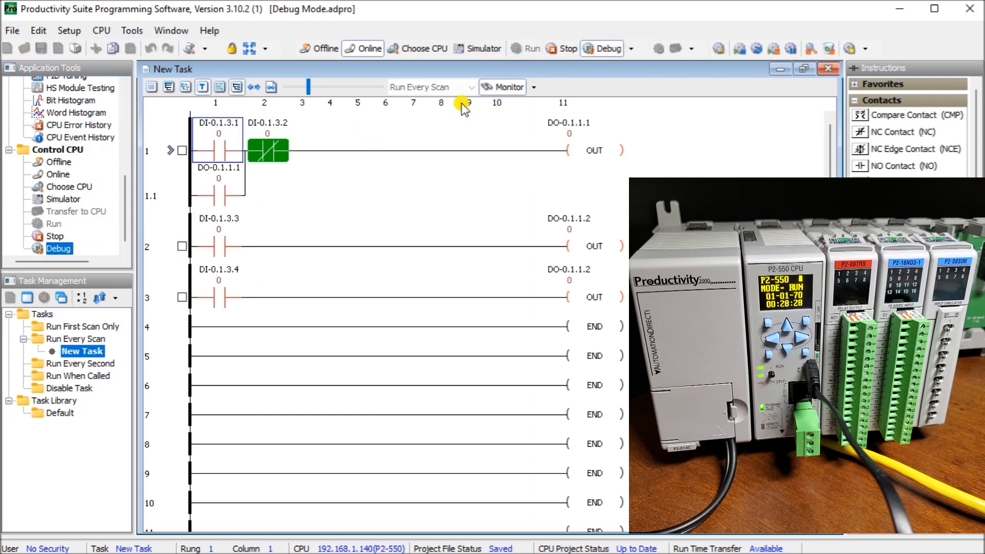
mouse_move(156, 242)
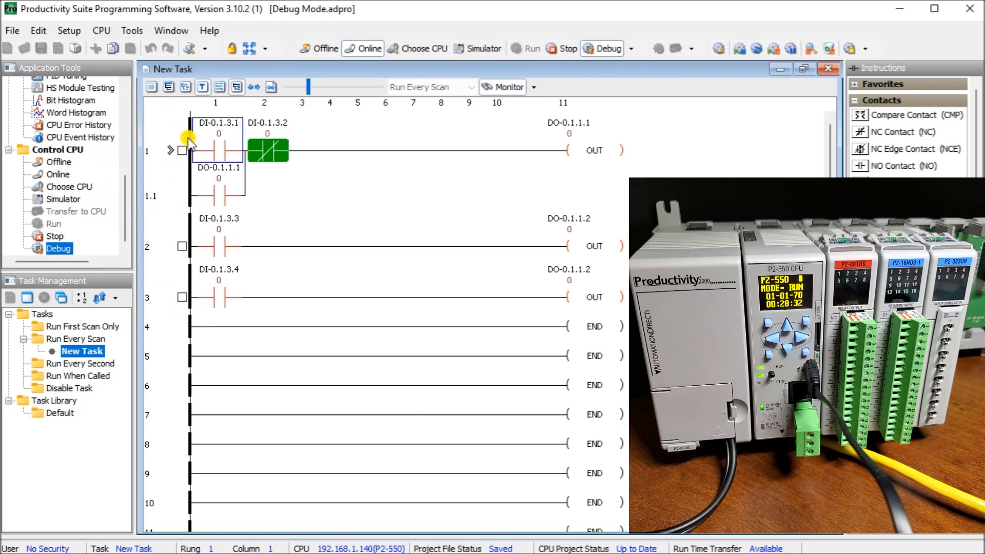
mouse_move(175, 165)
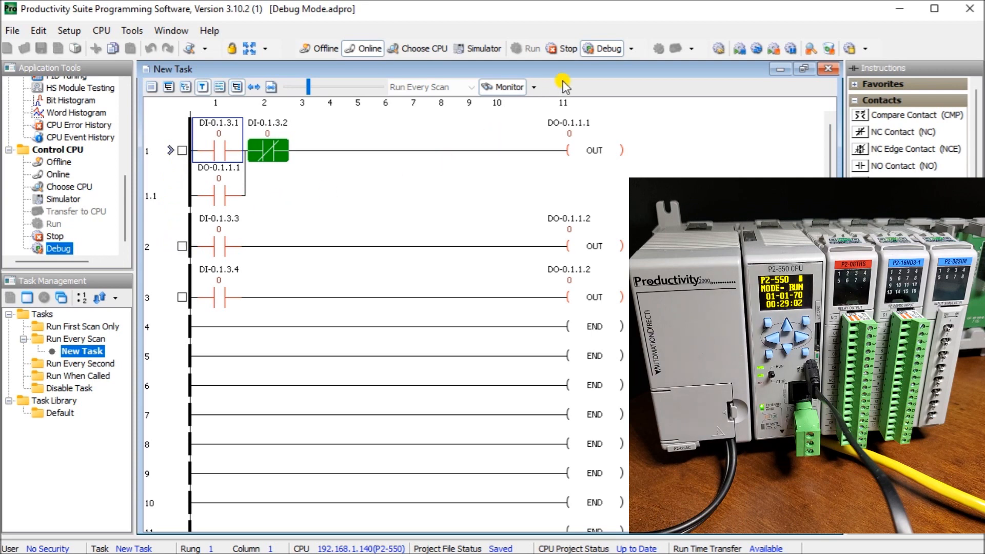
mouse_move(607, 48)
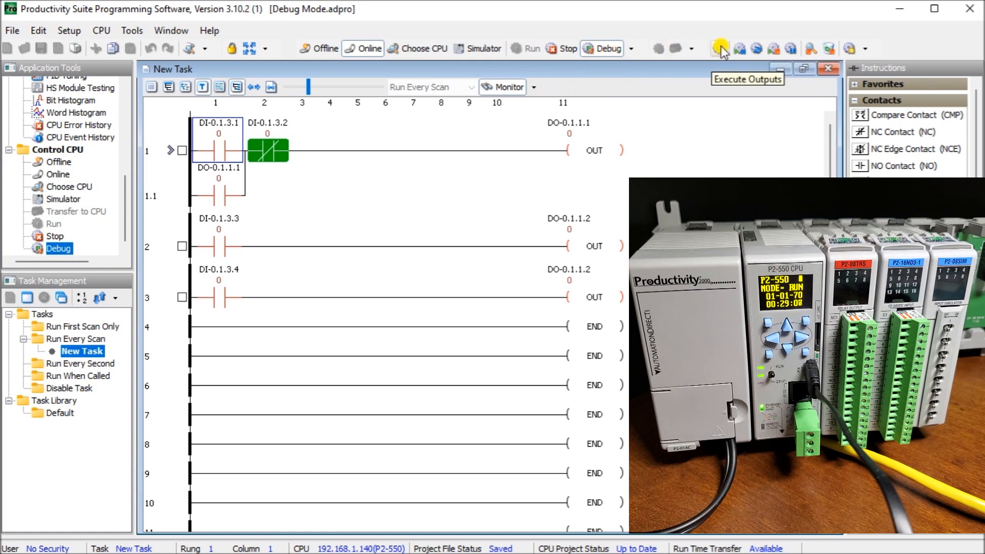
mouse_move(866, 48)
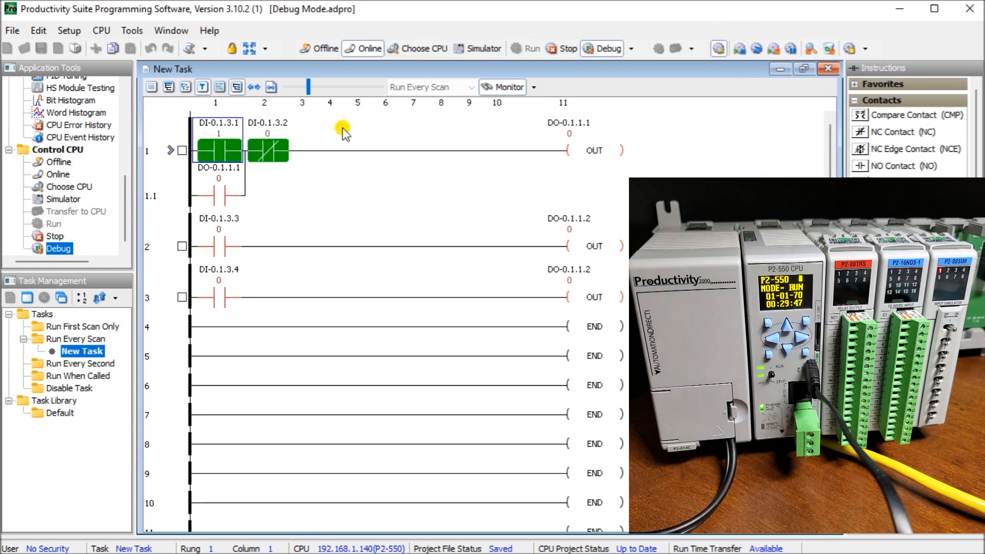
mouse_move(241, 175)
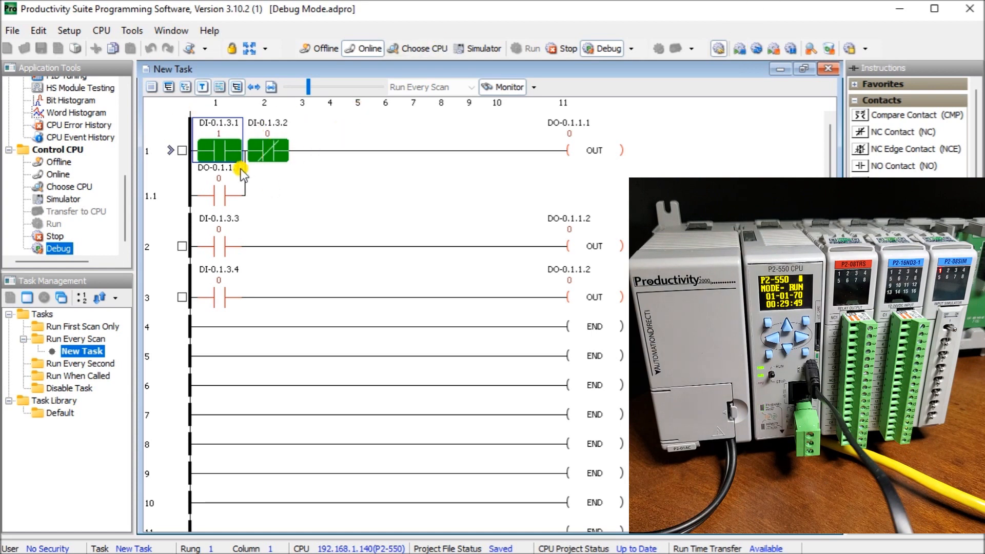
mouse_move(314, 138)
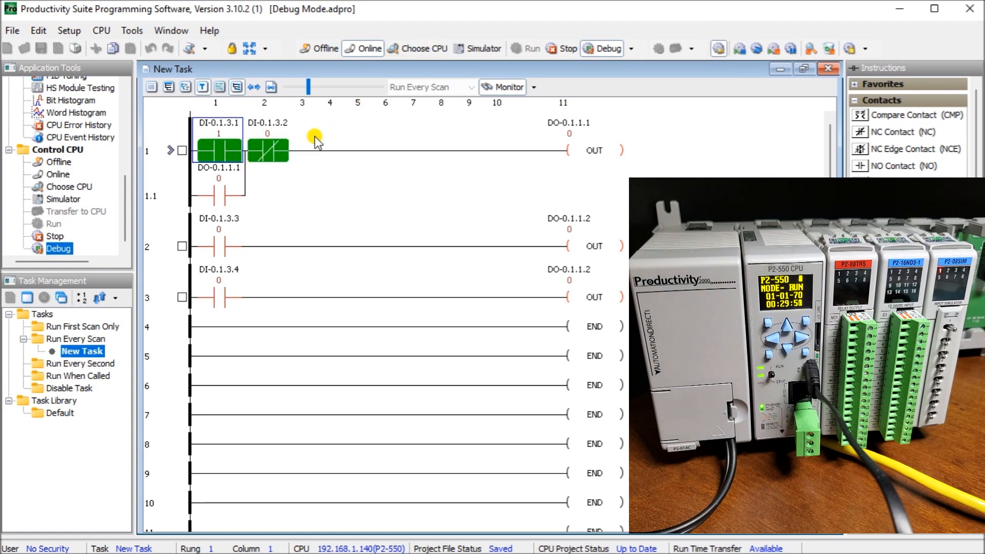
mouse_move(184, 154)
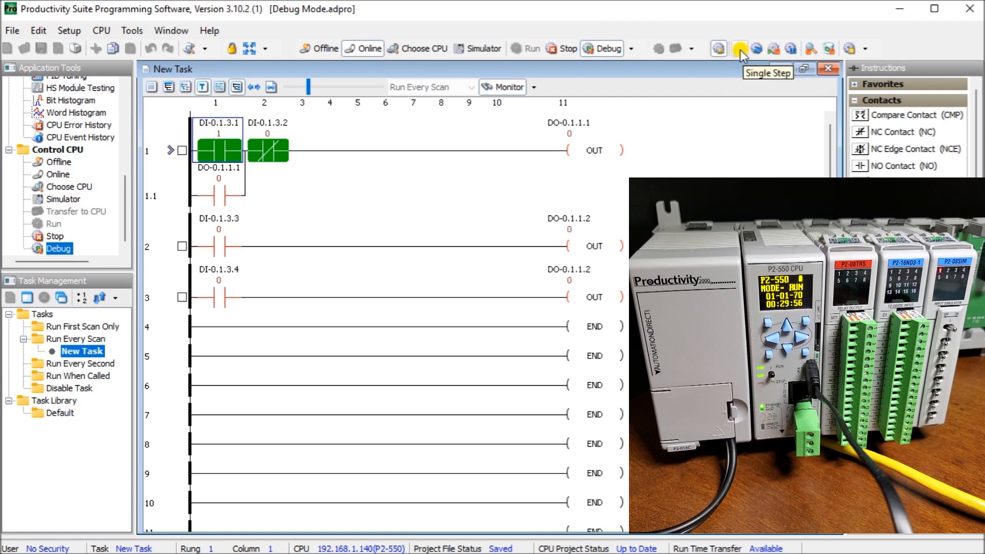
left_click(741, 48)
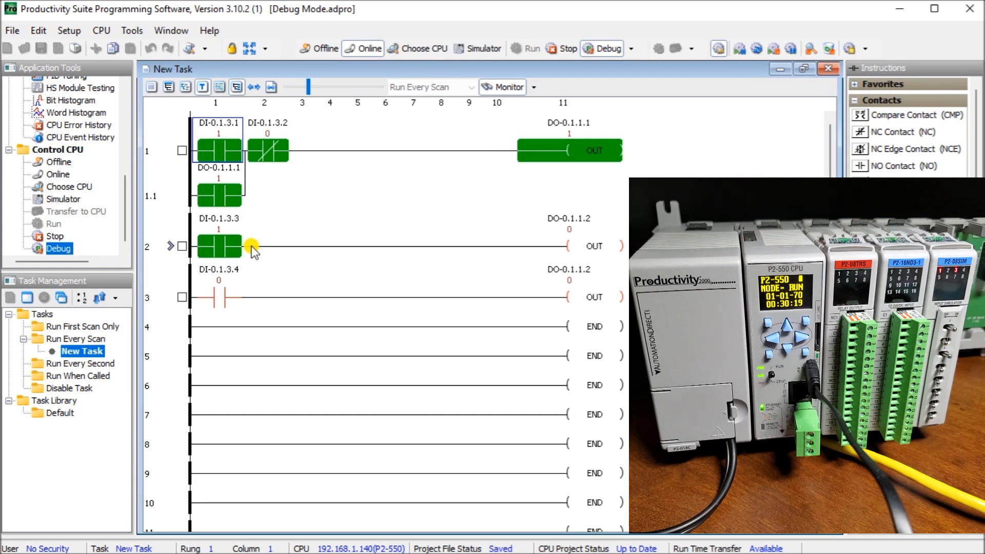
mouse_move(617, 124)
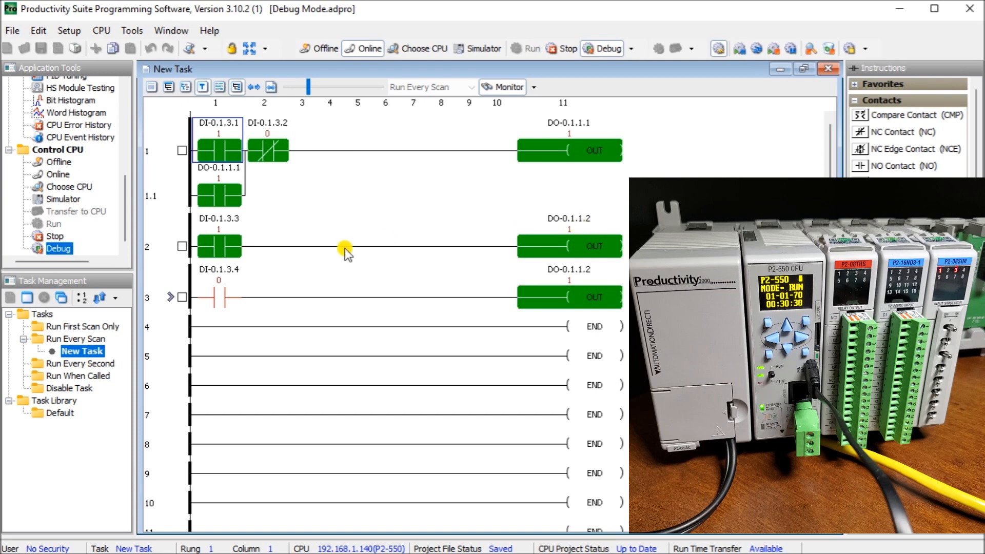
mouse_move(203, 288)
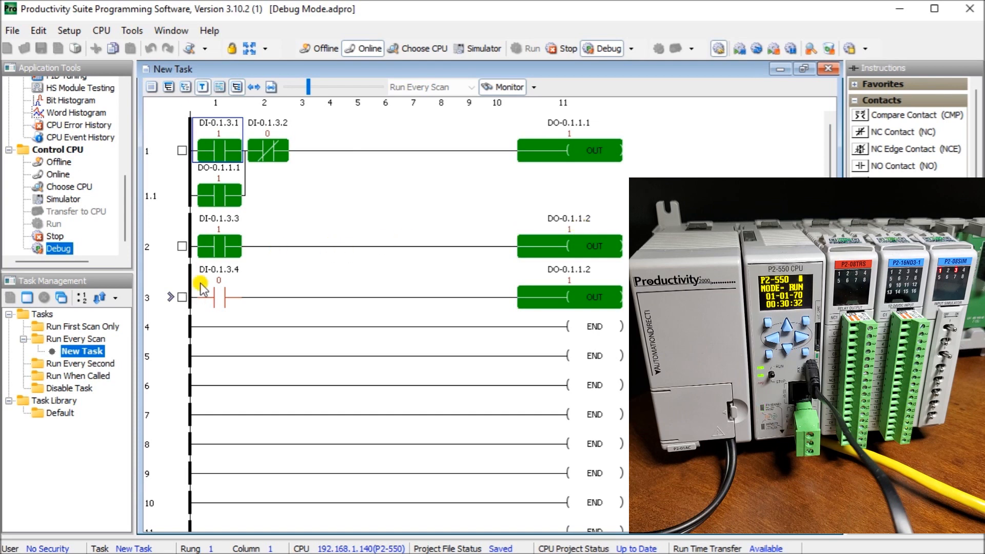
mouse_move(129, 313)
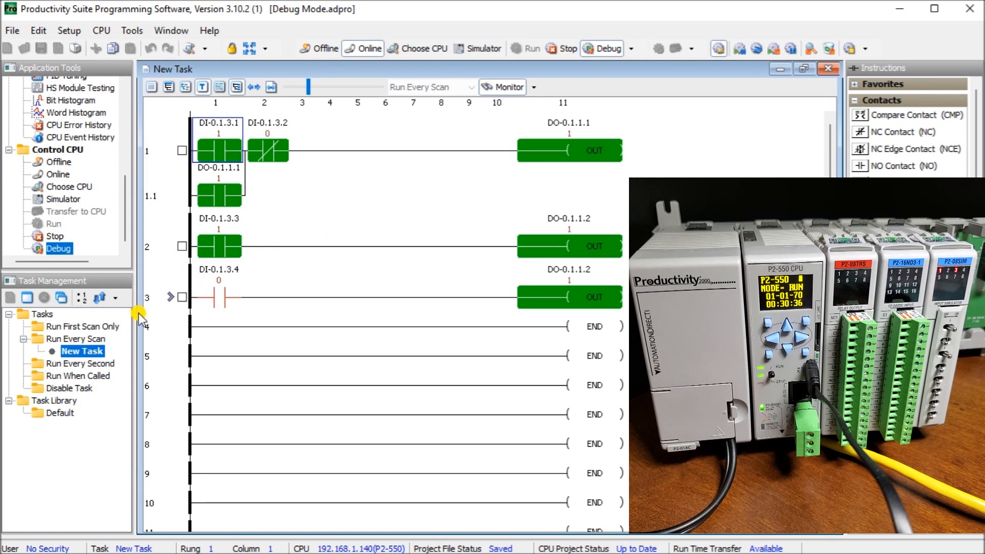
mouse_move(739, 48)
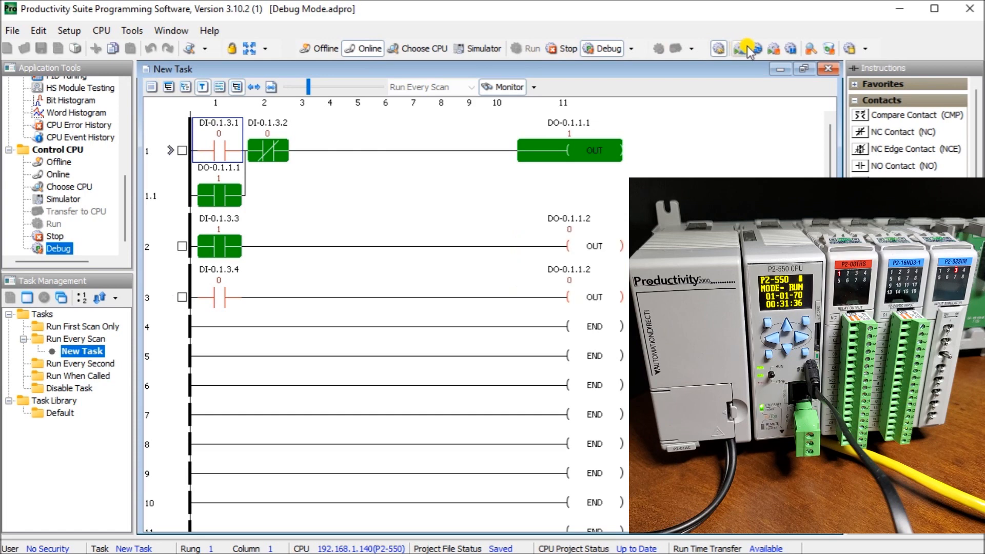
mouse_move(756, 48)
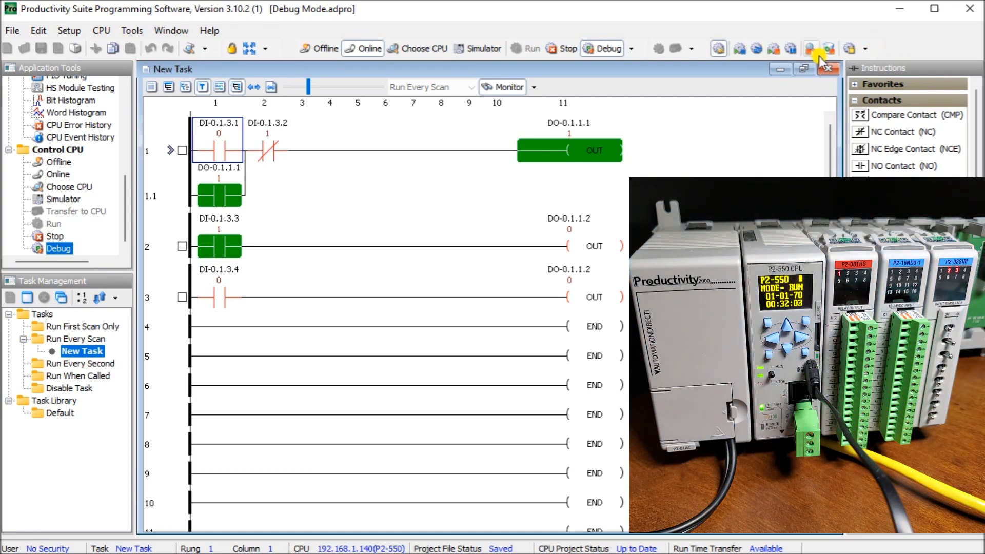
mouse_move(601, 166)
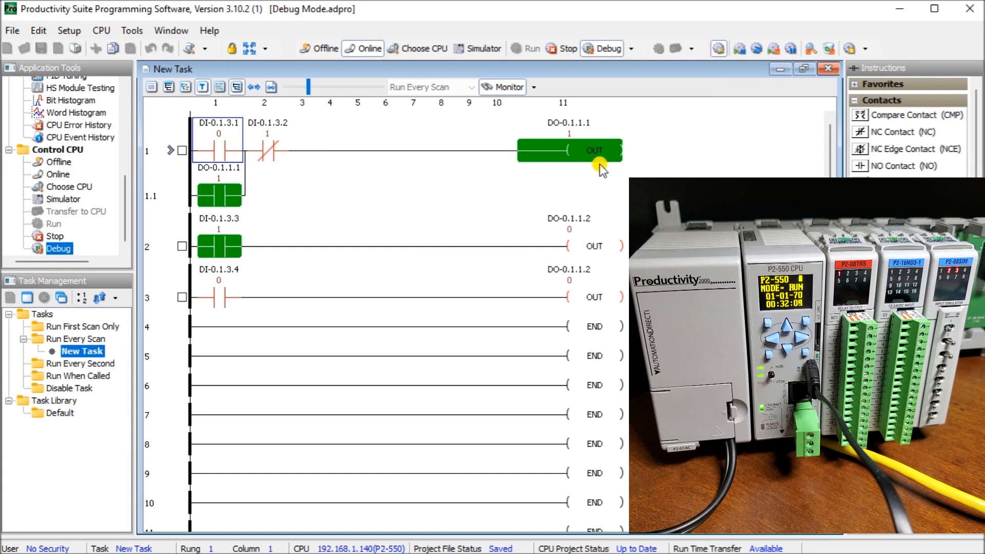
mouse_move(617, 62)
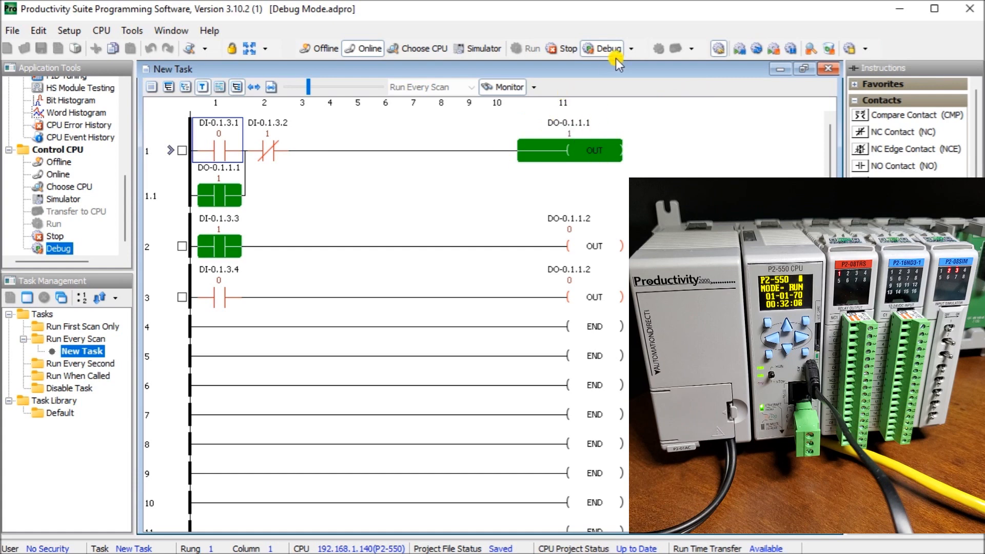
mouse_move(757, 48)
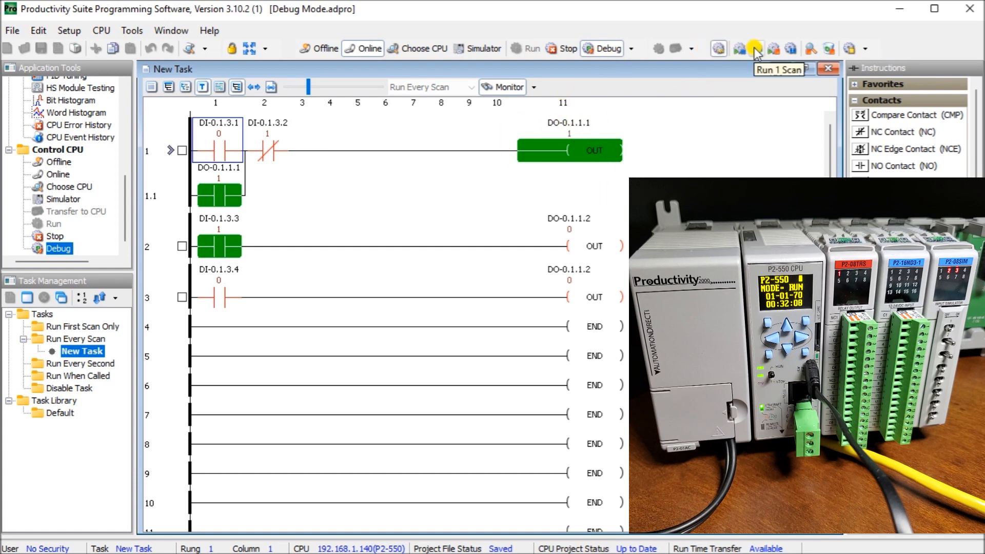
- Execute Run 1 Scan so DO-0.1.1.1 and its seal-in contact drop out
left_click(754, 49)
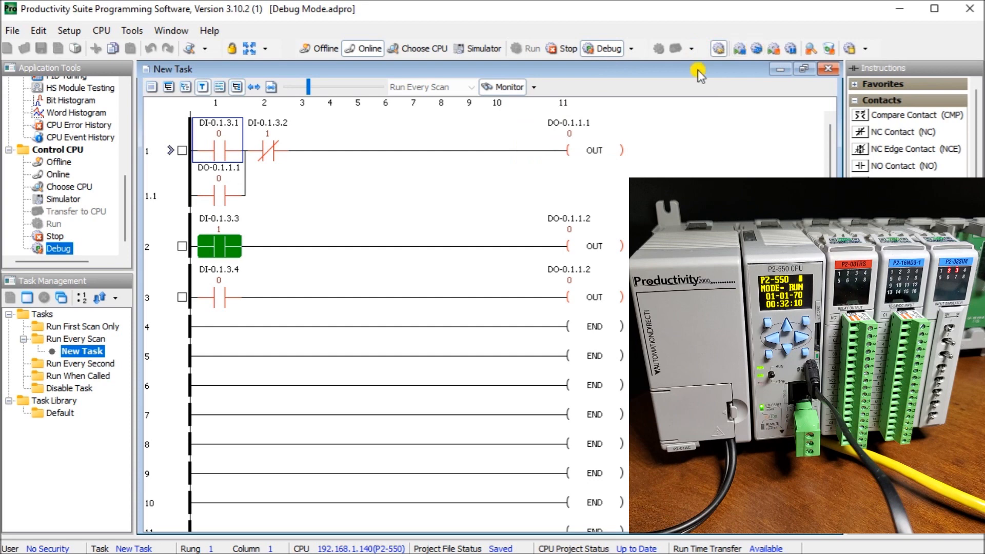
mouse_move(523, 156)
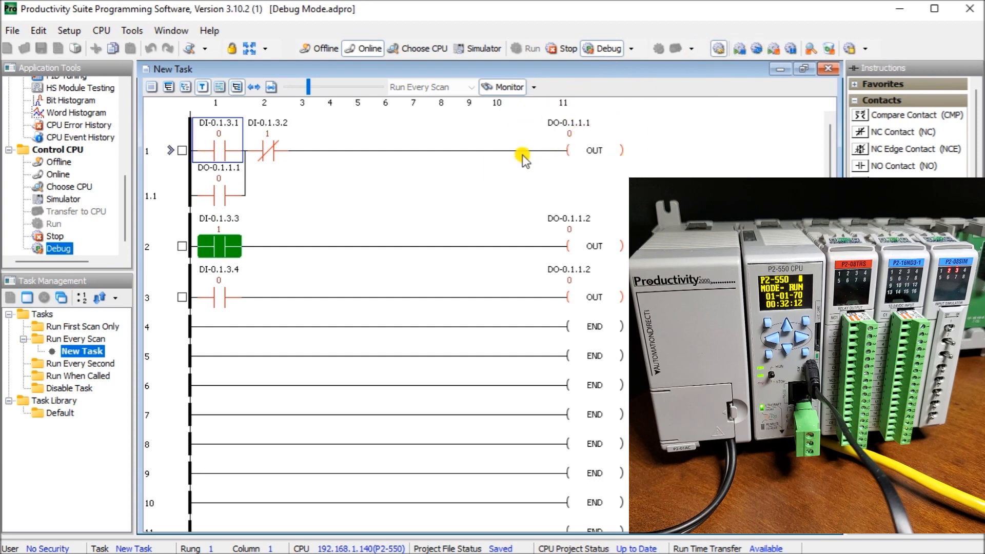
mouse_move(762, 48)
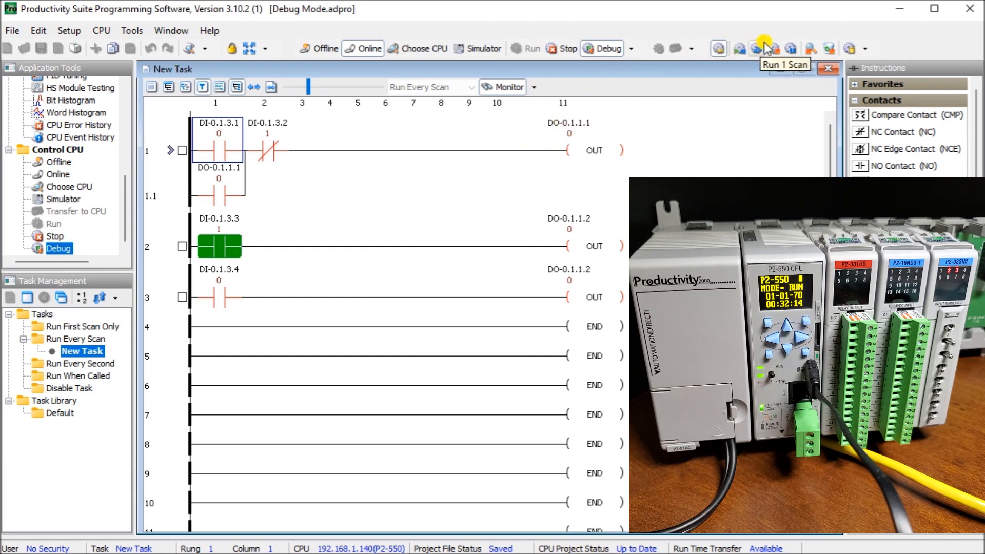
mouse_move(776, 48)
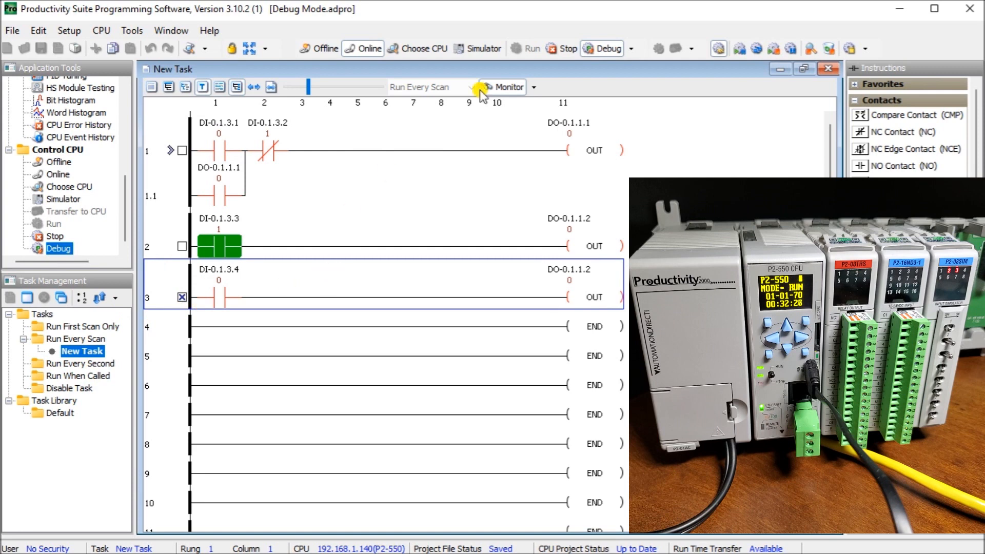
mouse_move(774, 48)
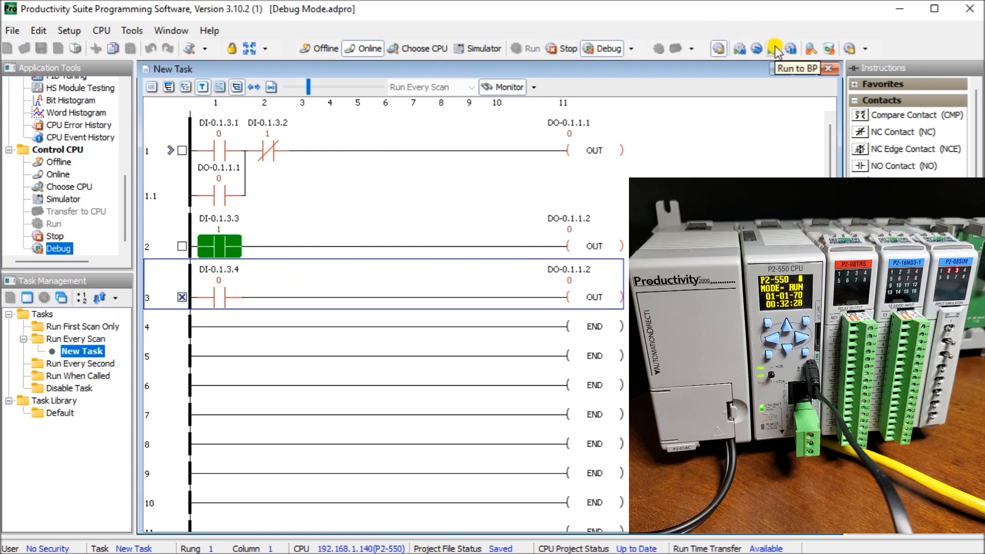
- Run to the rung 3 breakpoint, turning output DO-0.1.1.2 on
left_click(778, 48)
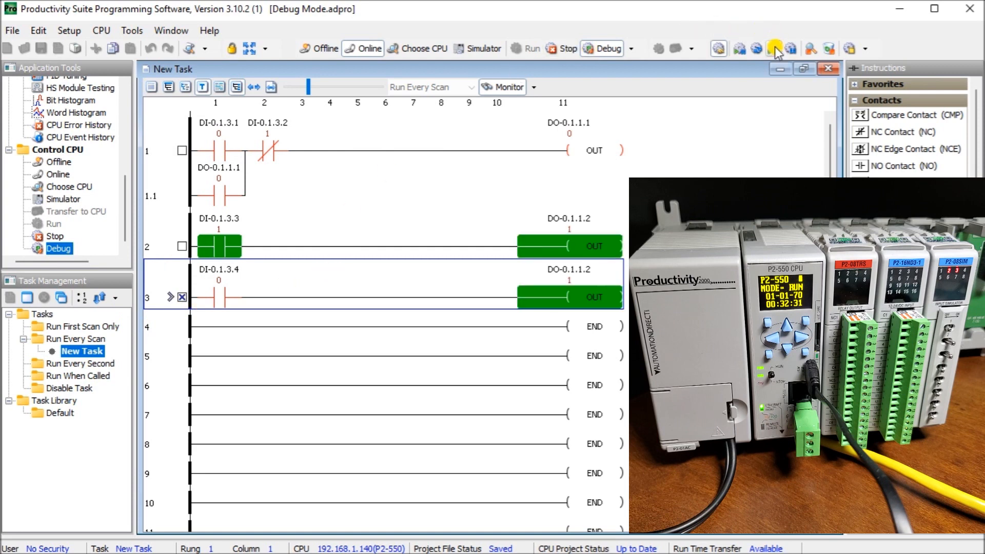
mouse_move(332, 173)
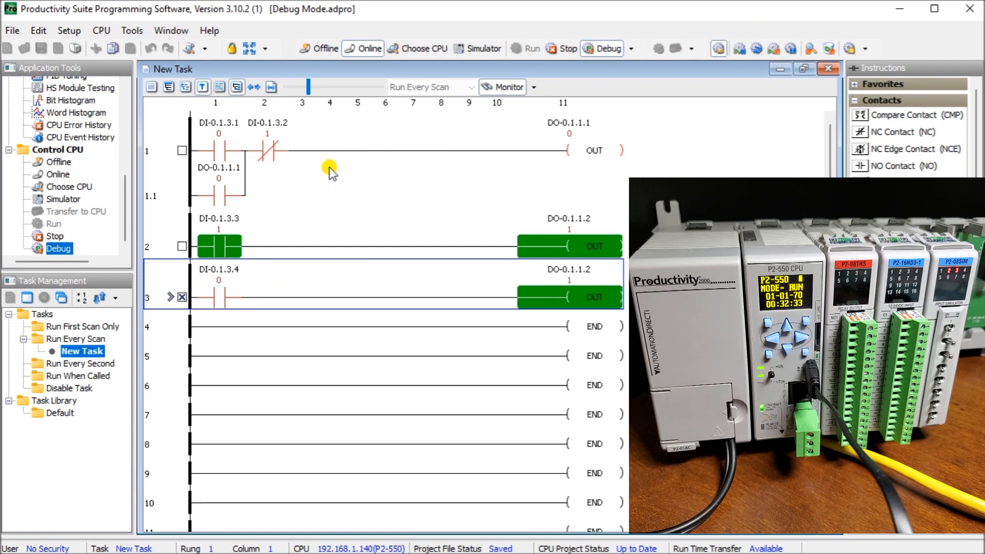
mouse_move(156, 305)
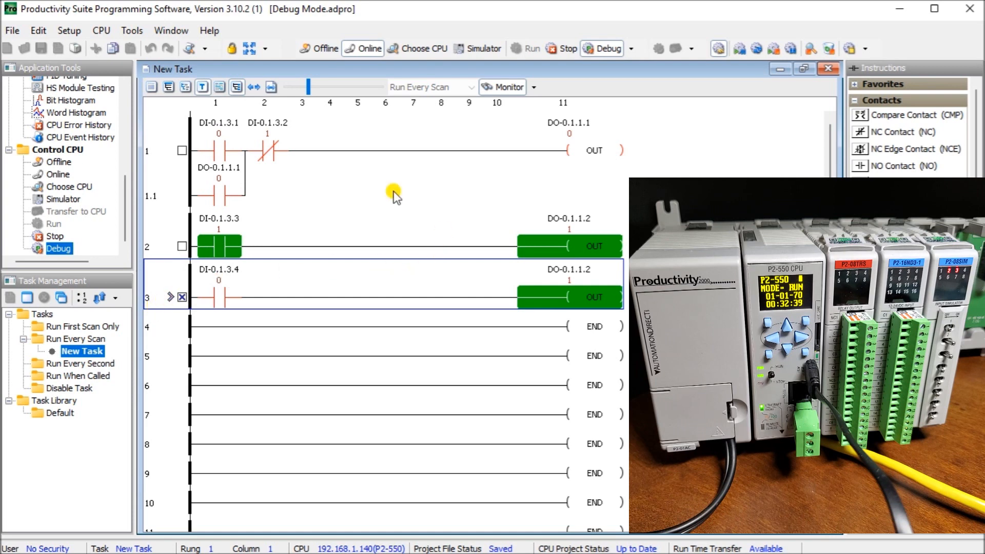
mouse_move(408, 246)
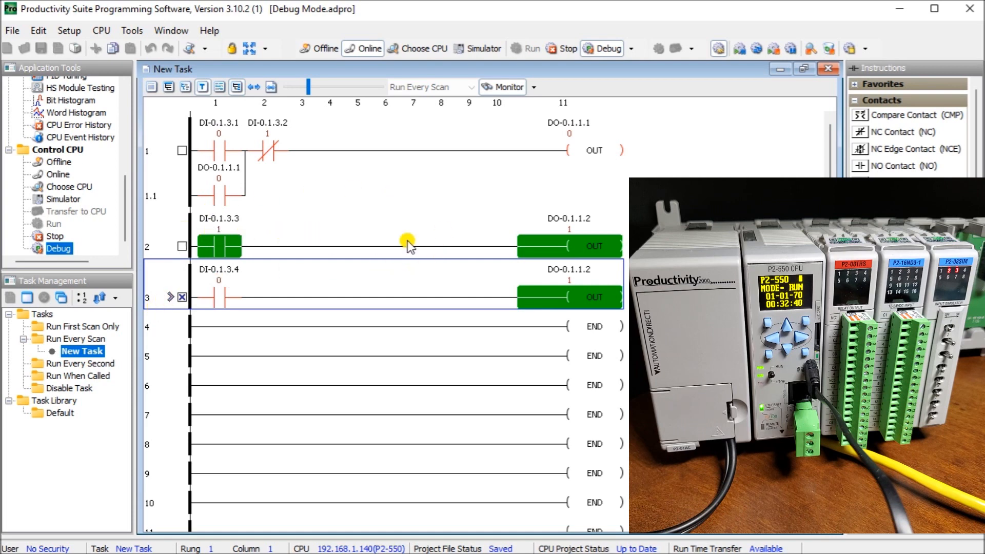
mouse_move(704, 135)
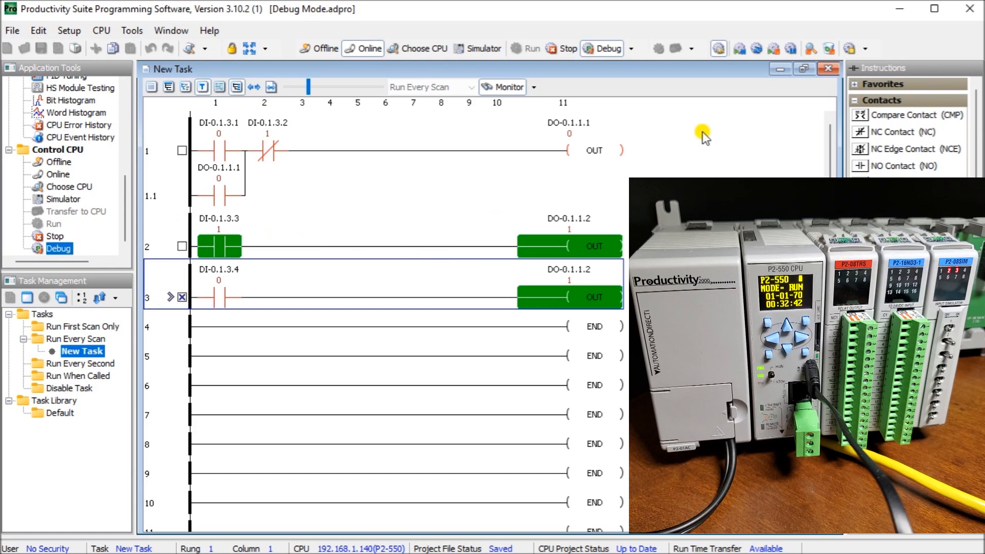
mouse_move(813, 48)
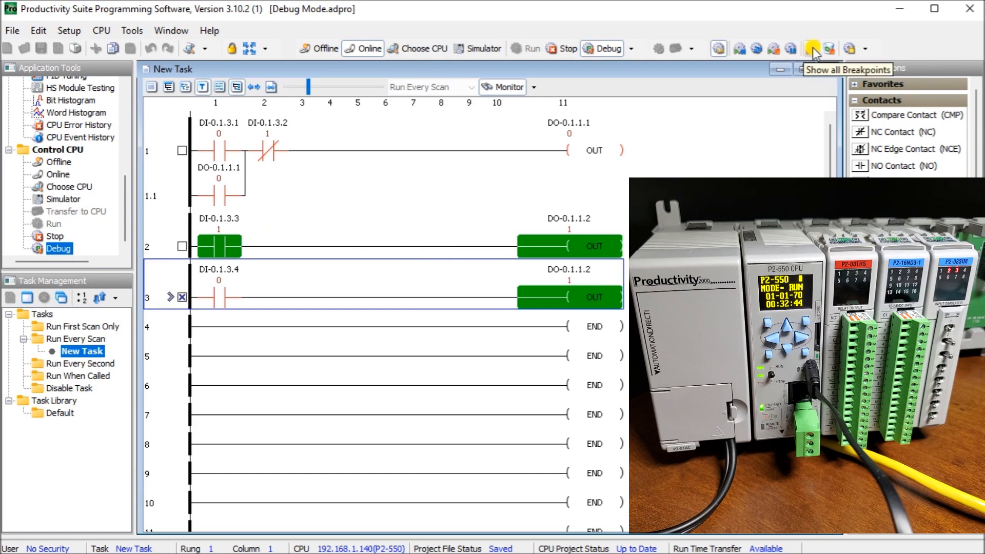
left_click(812, 48)
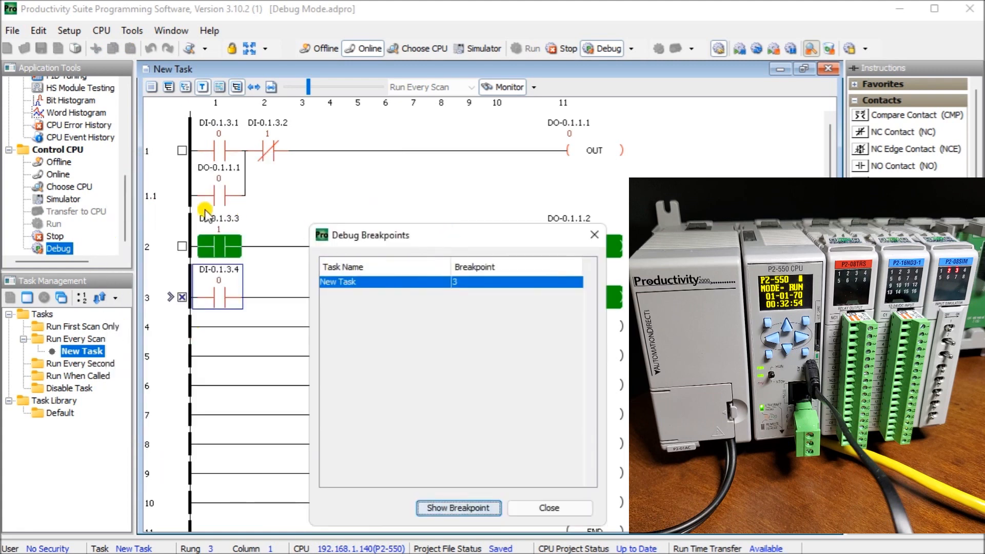
mouse_move(226, 151)
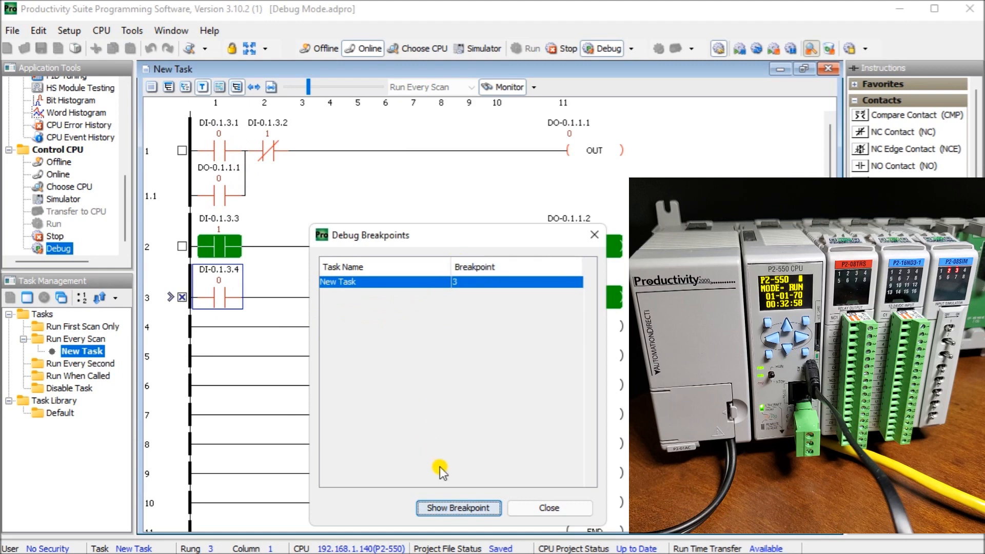
mouse_move(432, 242)
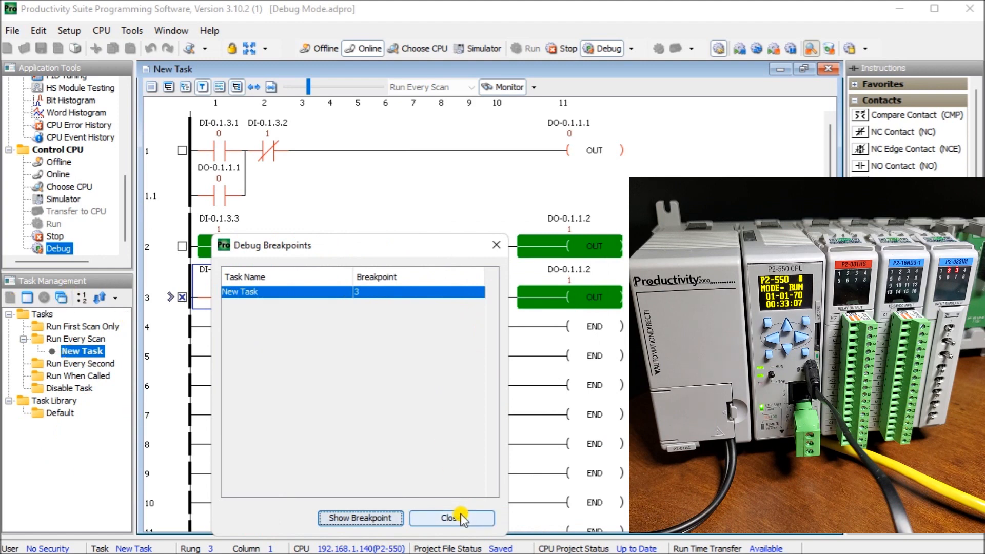
left_click(452, 518)
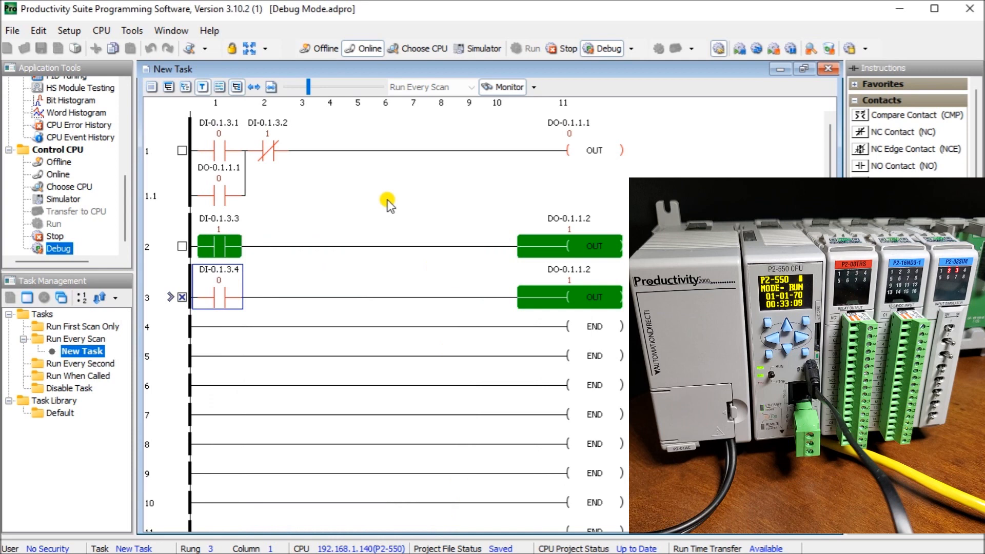
mouse_move(402, 156)
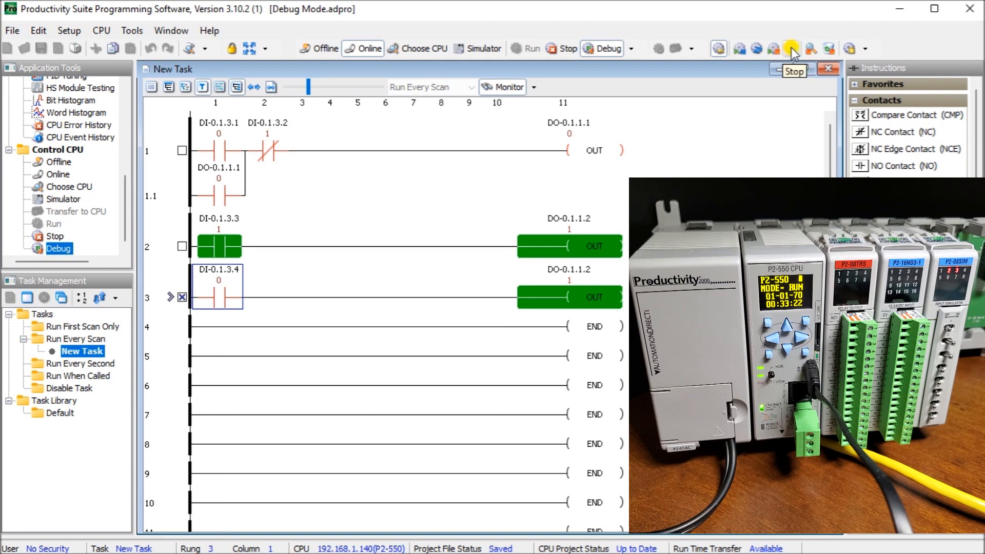
mouse_move(810, 48)
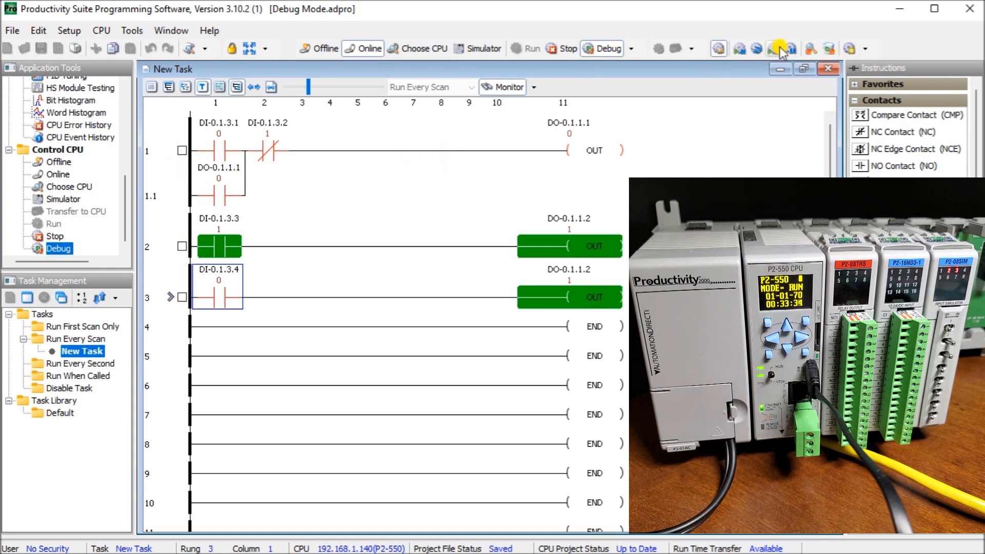
mouse_move(778, 48)
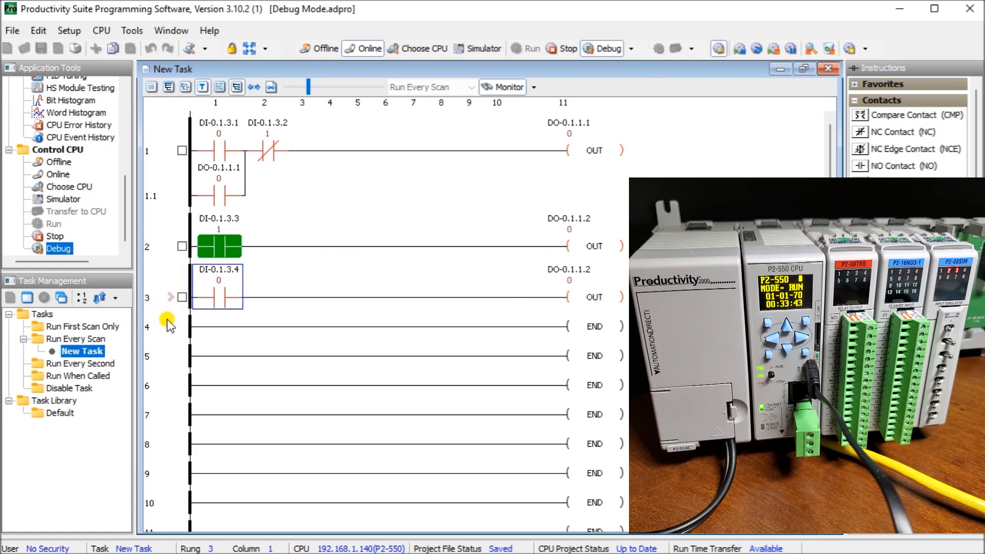
mouse_move(337, 252)
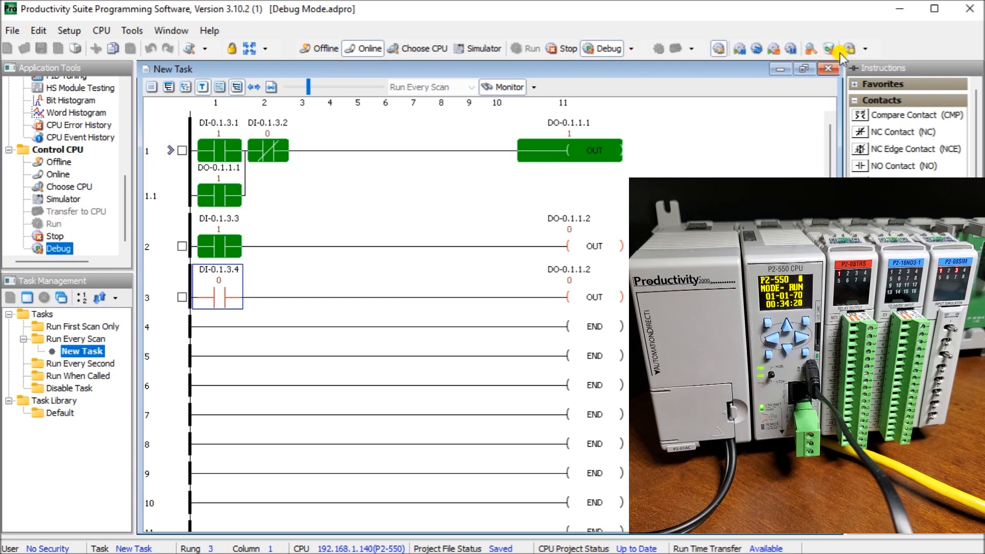
mouse_move(847, 50)
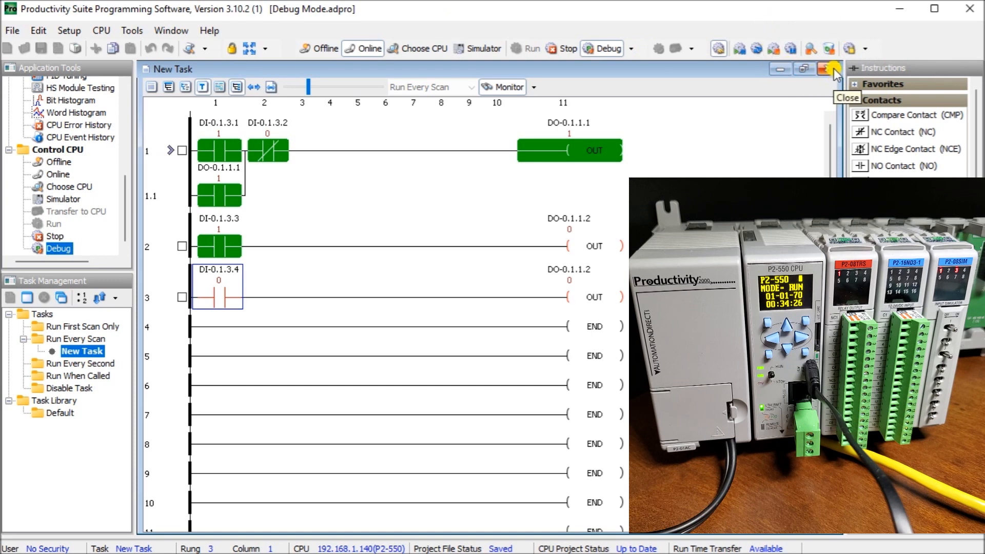
left_click(830, 69)
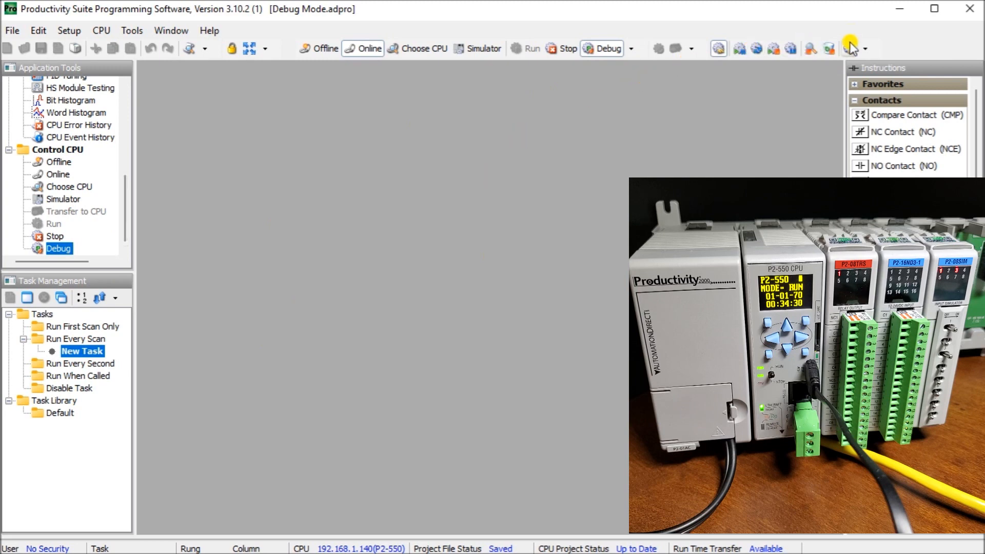
mouse_move(850, 49)
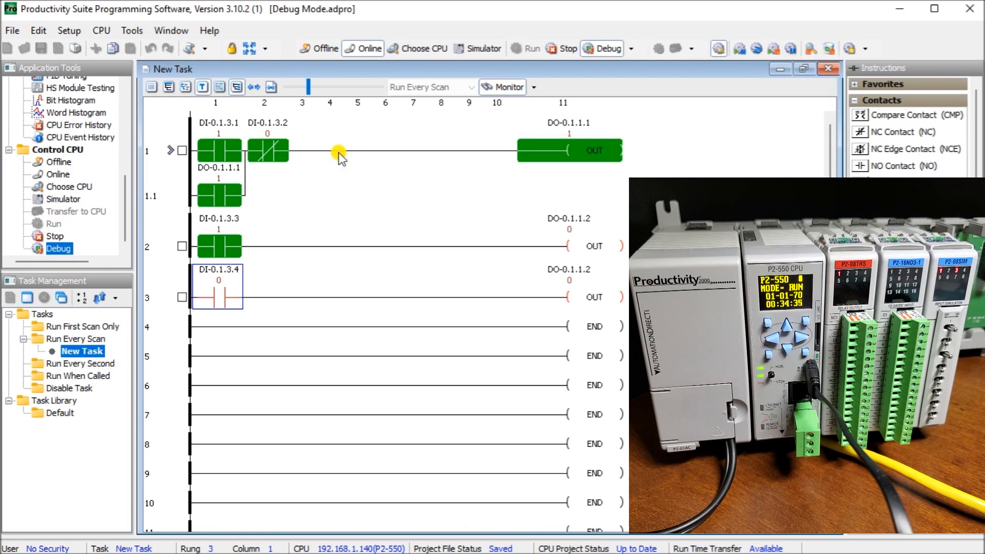
mouse_move(390, 192)
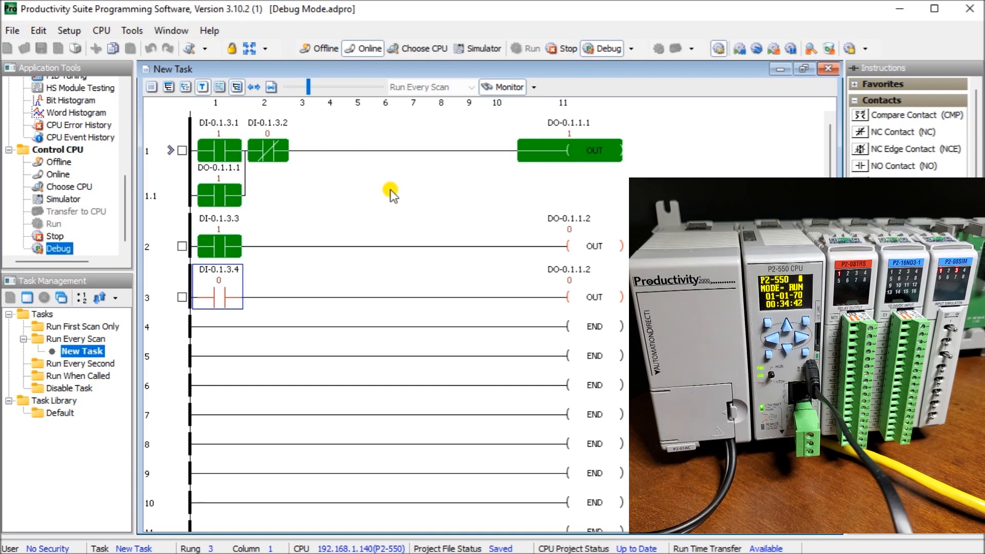
mouse_move(401, 216)
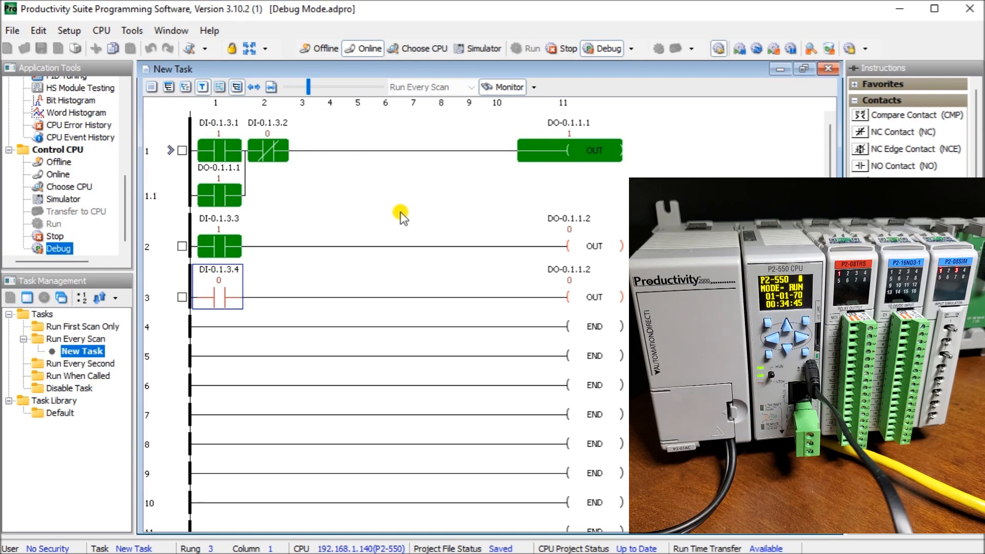
mouse_move(429, 201)
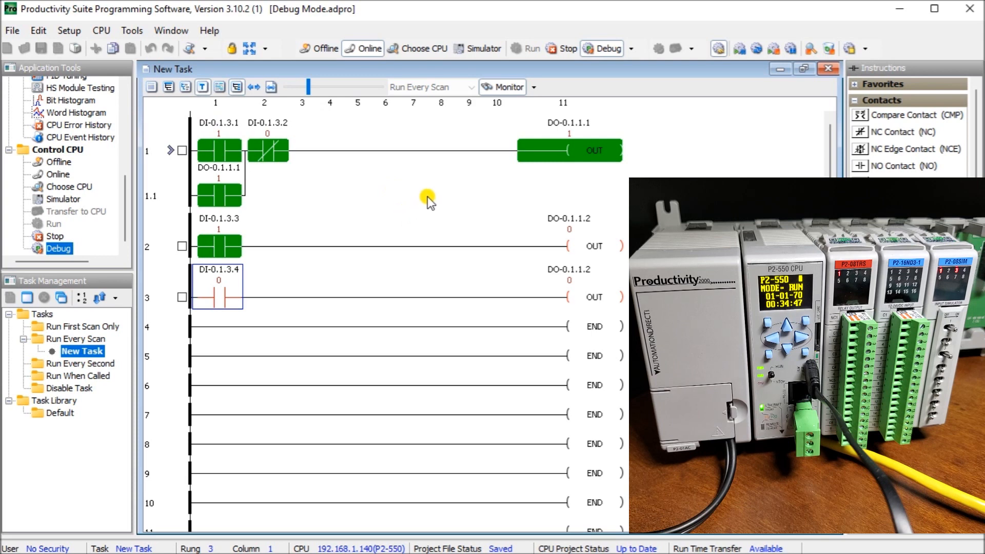
mouse_move(560, 48)
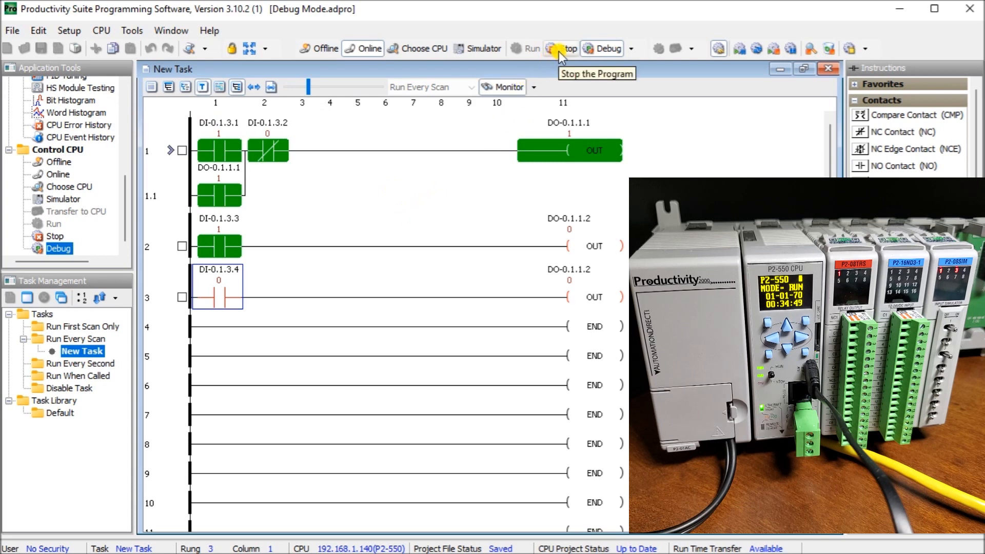
- Put the CPU into Stop mode, then back into Run mode, confirming both prompts
left_click(560, 48)
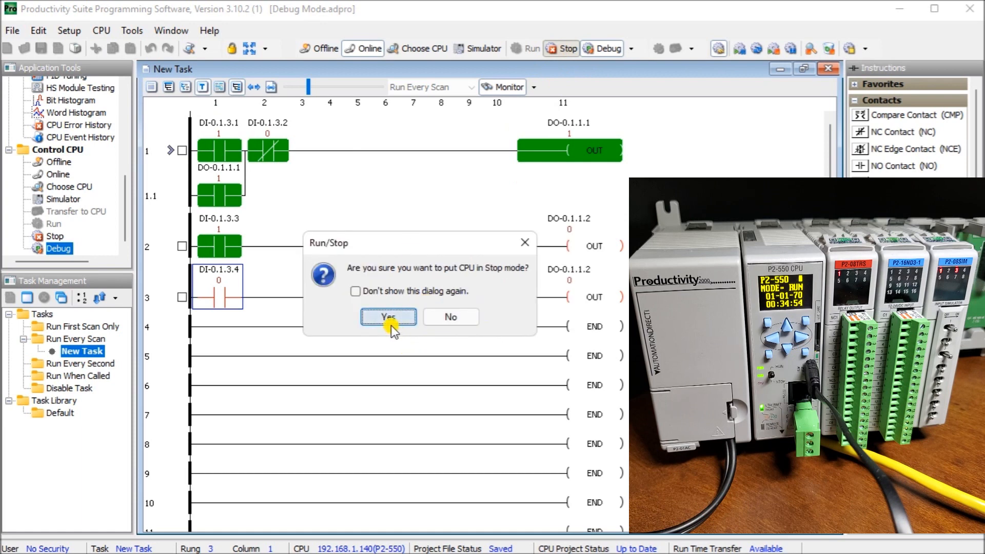
left_click(388, 317)
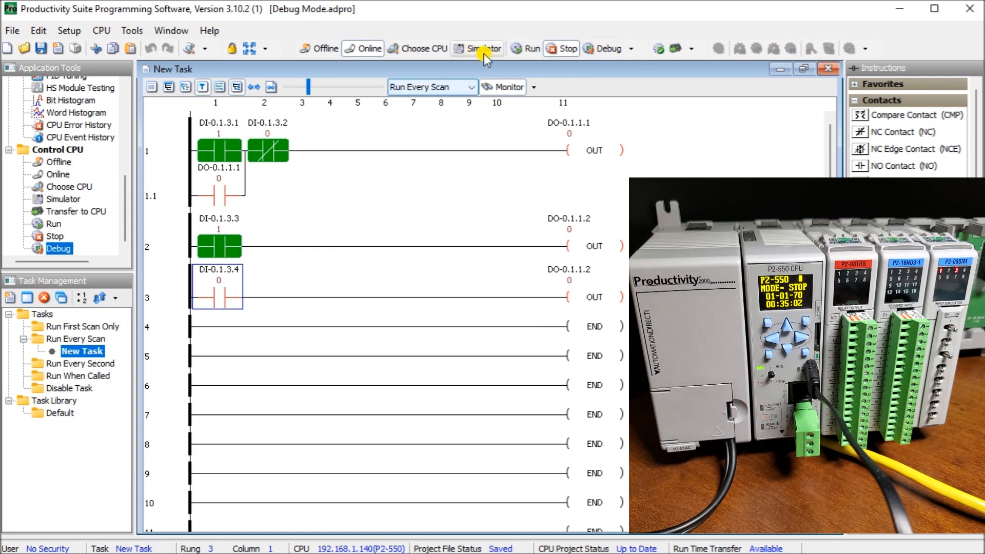
left_click(530, 48)
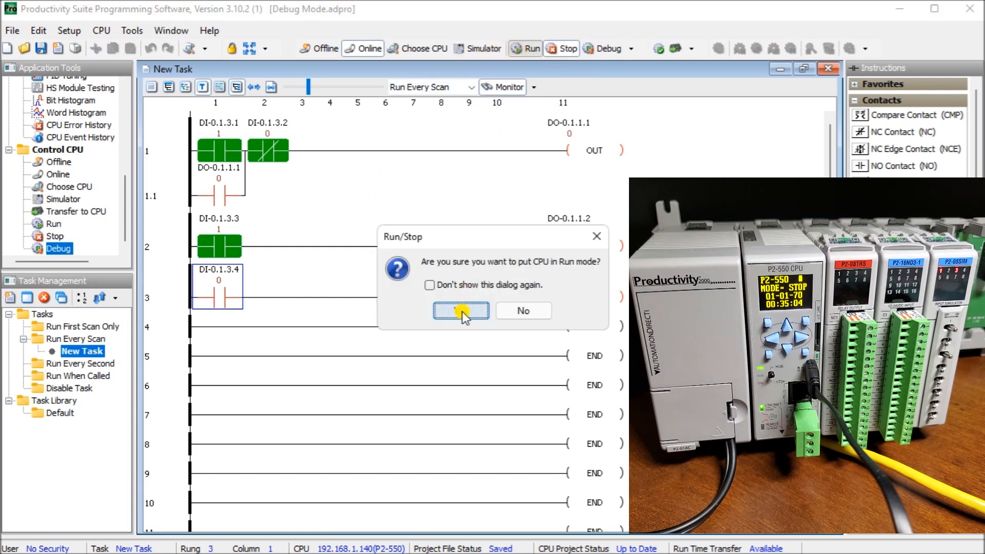
left_click(461, 310)
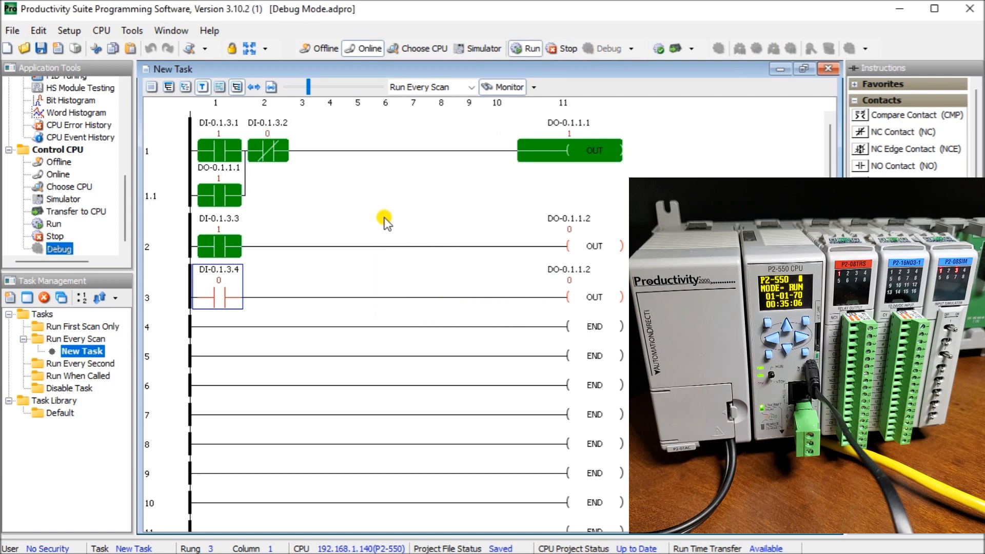